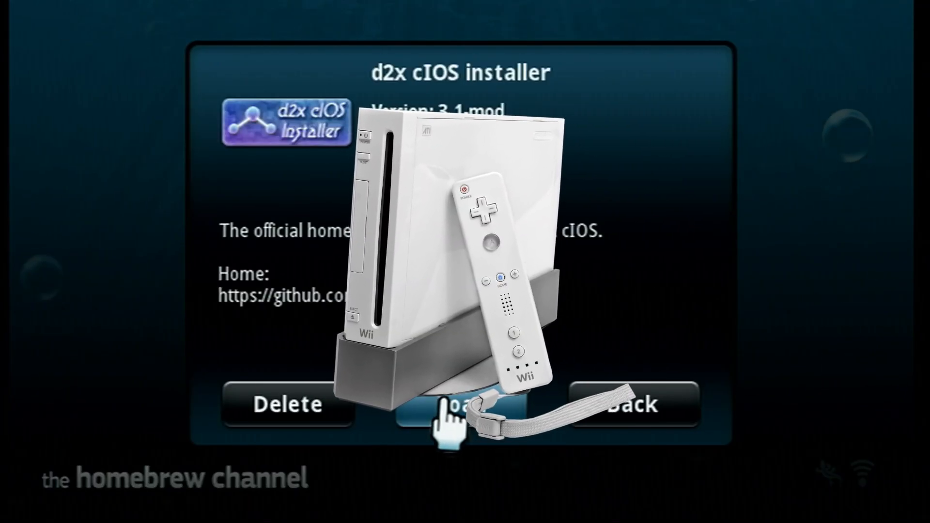
Leave the d2x cIOS installer details and return to the Homebrew Channel app list
{"action": "left_click", "coordinate": [629, 405]}
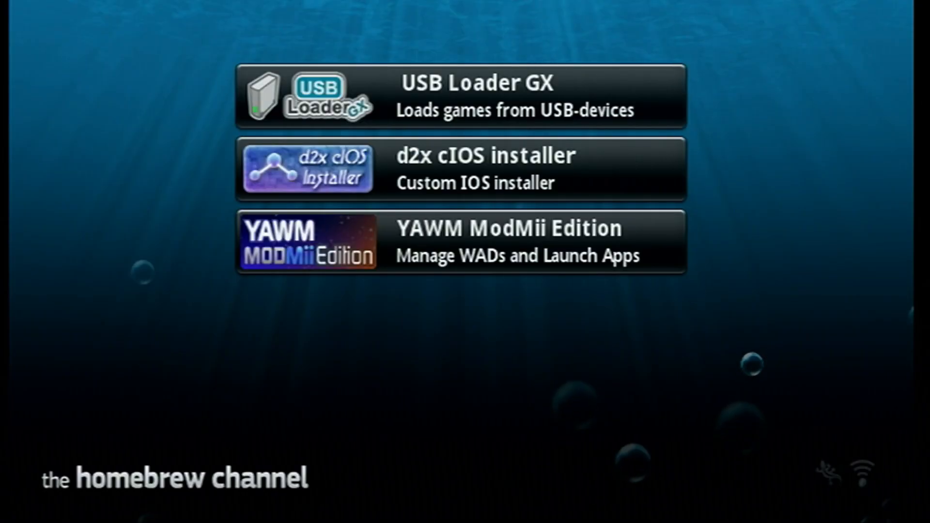
{"action": "mouse_move", "coordinate": [771, 161]}
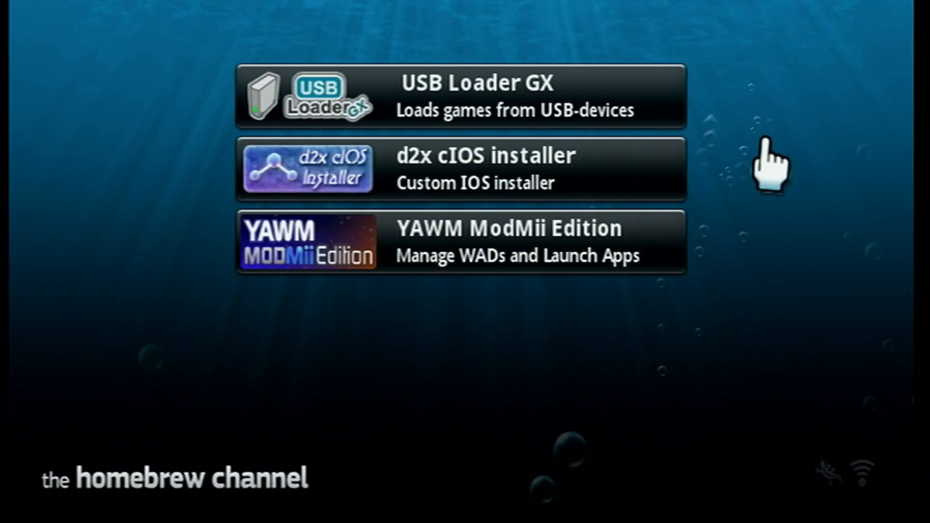
{"action": "mouse_move", "coordinate": [789, 350]}
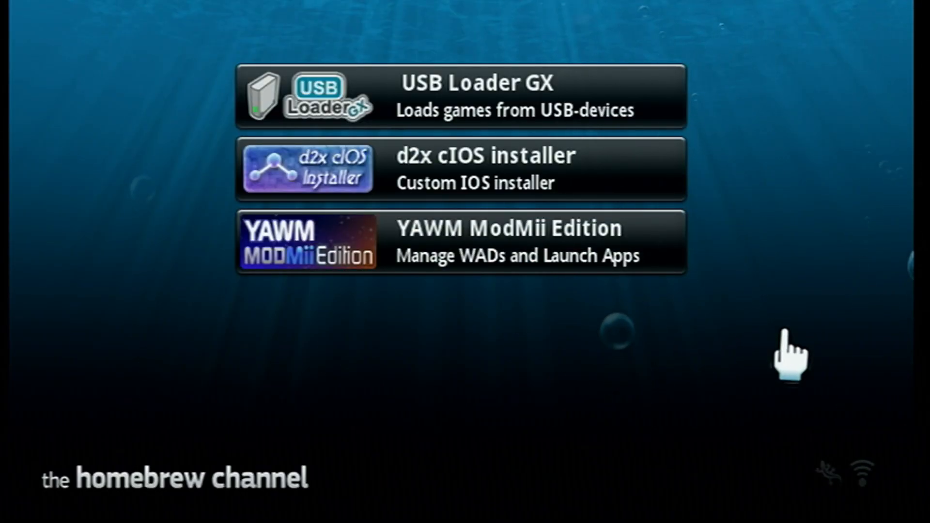
{"action": "mouse_move", "coordinate": [323, 438]}
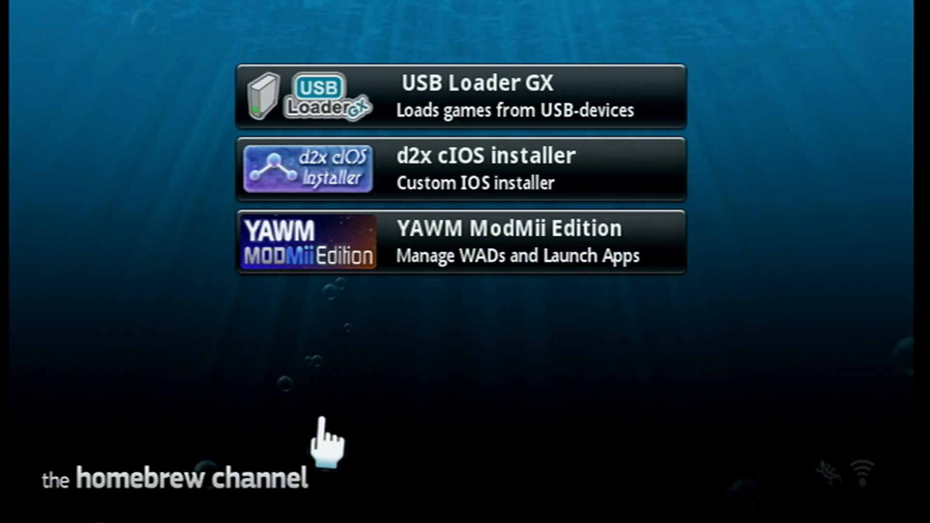
{"action": "mouse_move", "coordinate": [264, 395]}
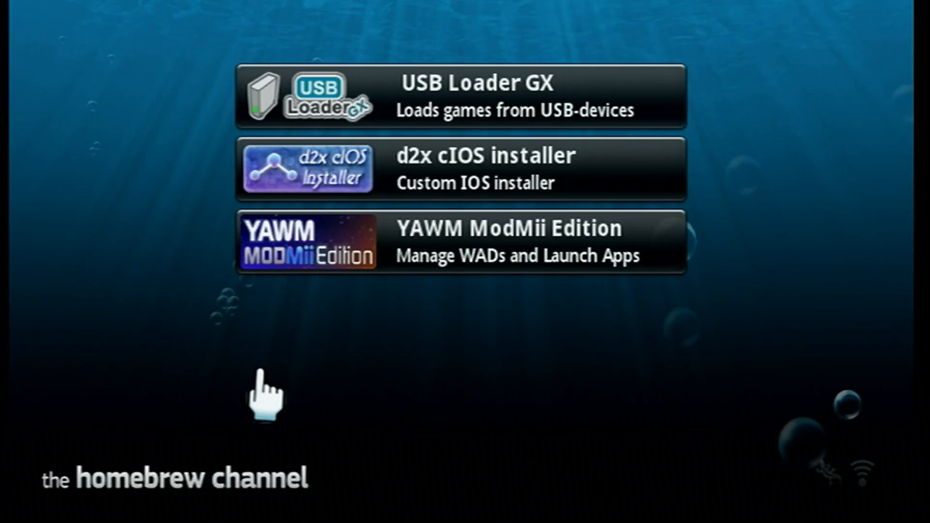
{"action": "mouse_move", "coordinate": [764, 273]}
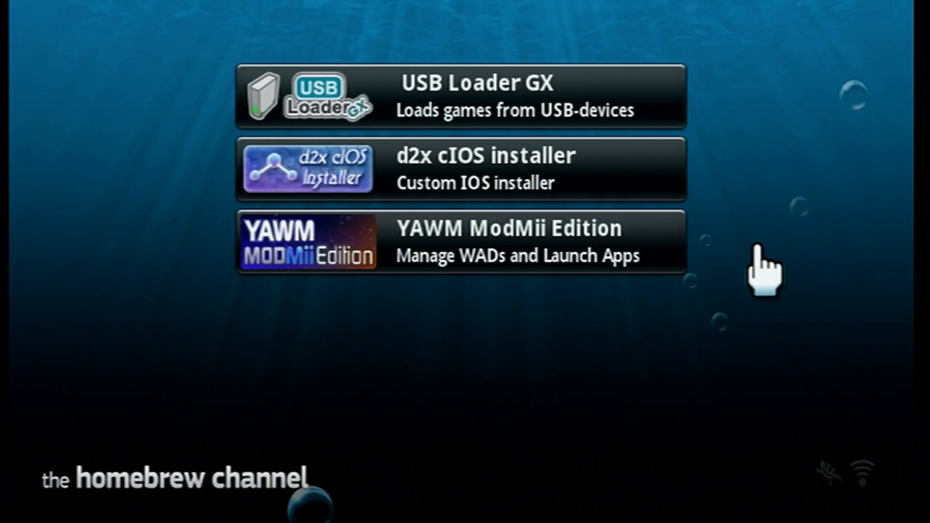
{"action": "mouse_move", "coordinate": [483, 353]}
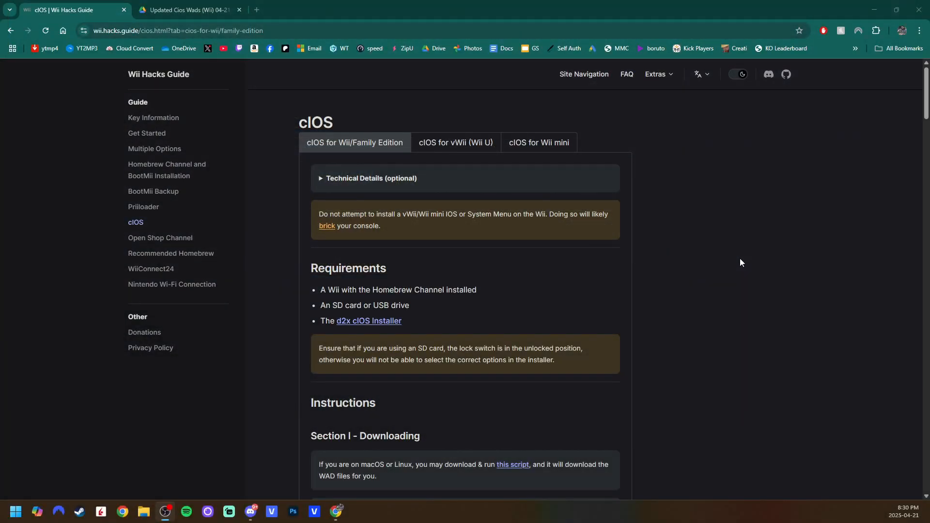
{"action": "mouse_move", "coordinate": [779, 251]}
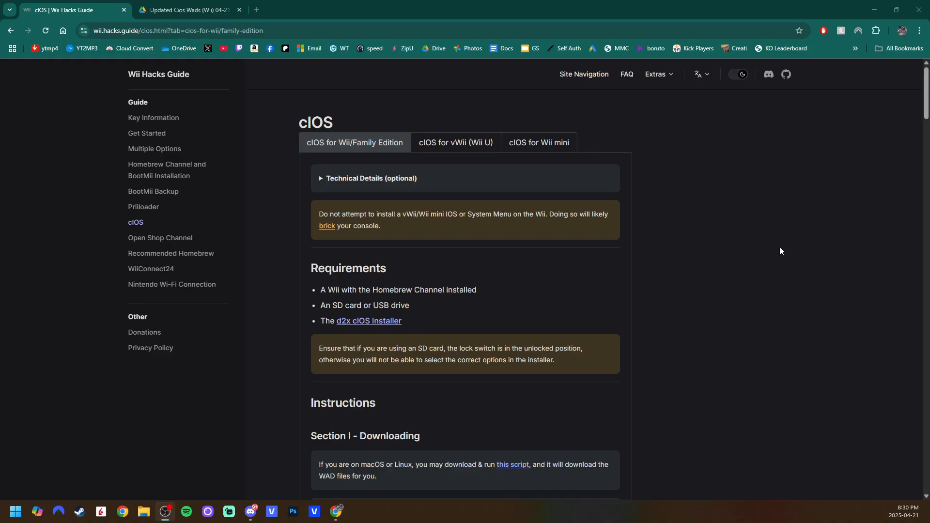
Follow the d2x cIOS Installer link in the cIOS Requirements list to its download page
{"action": "scroll", "scroll_direction": "down", "scroll_amount": 3}
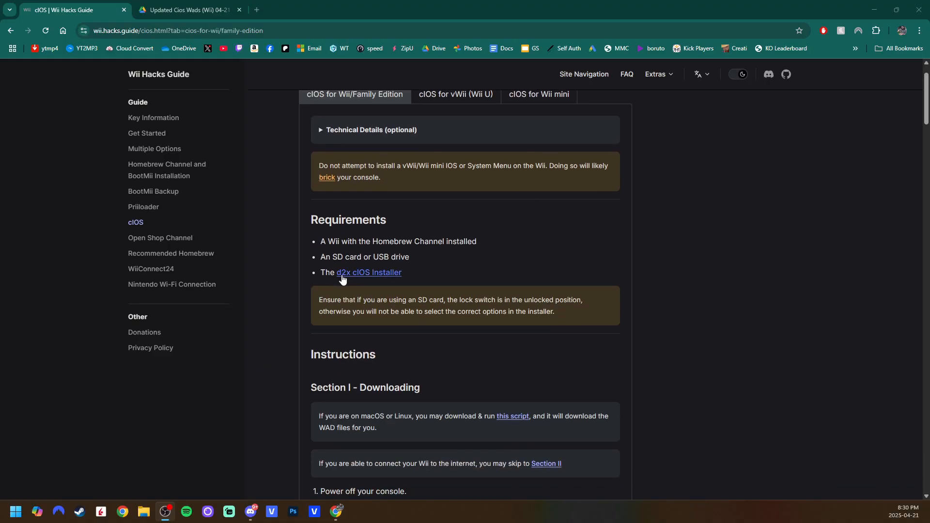
{"action": "left_click", "coordinate": [368, 272]}
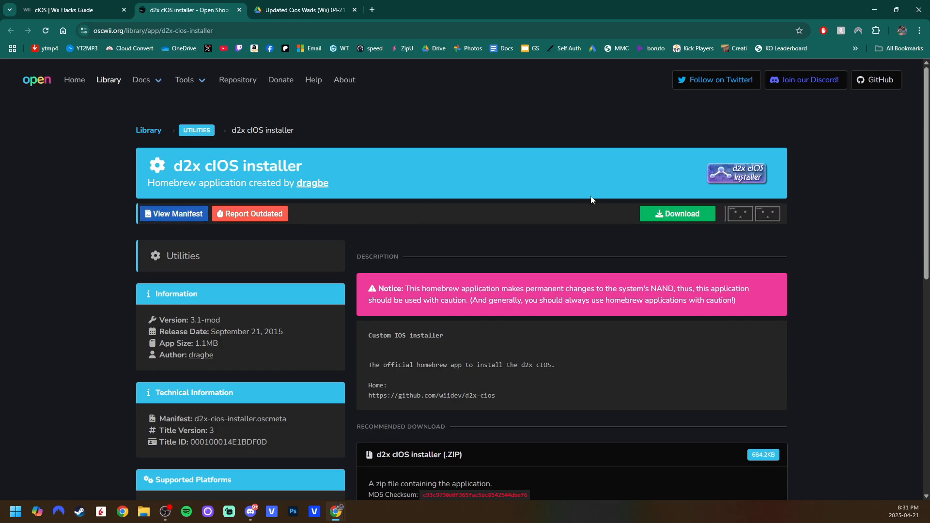
Download the d2x cIOS installer ZIP from the Open Shop Channel Recommended Download
{"action": "scroll", "scroll_direction": "down", "scroll_amount": 3}
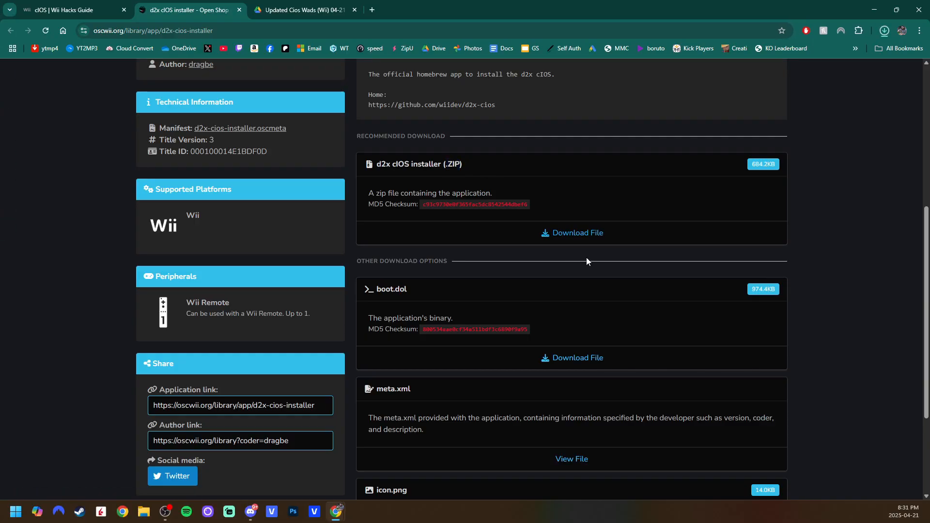
{"action": "left_click", "coordinate": [882, 30]}
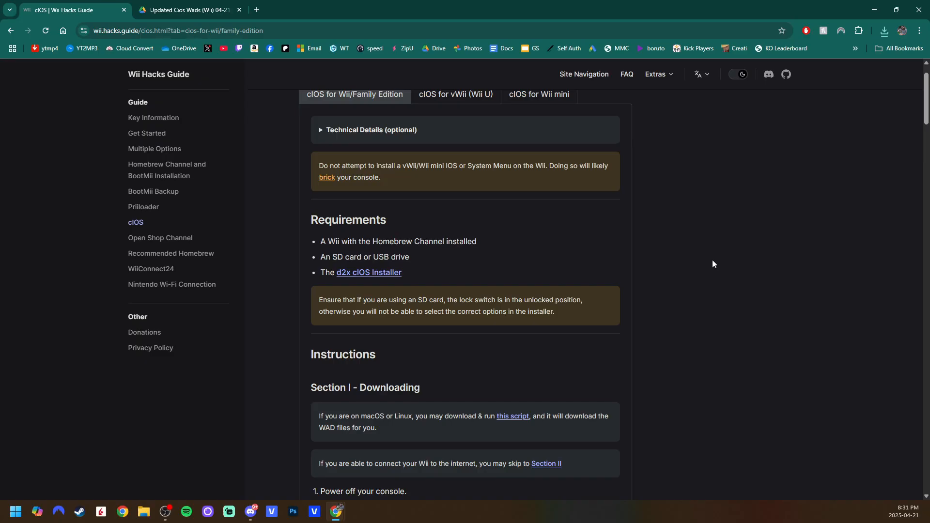
{"action": "mouse_move", "coordinate": [699, 262]}
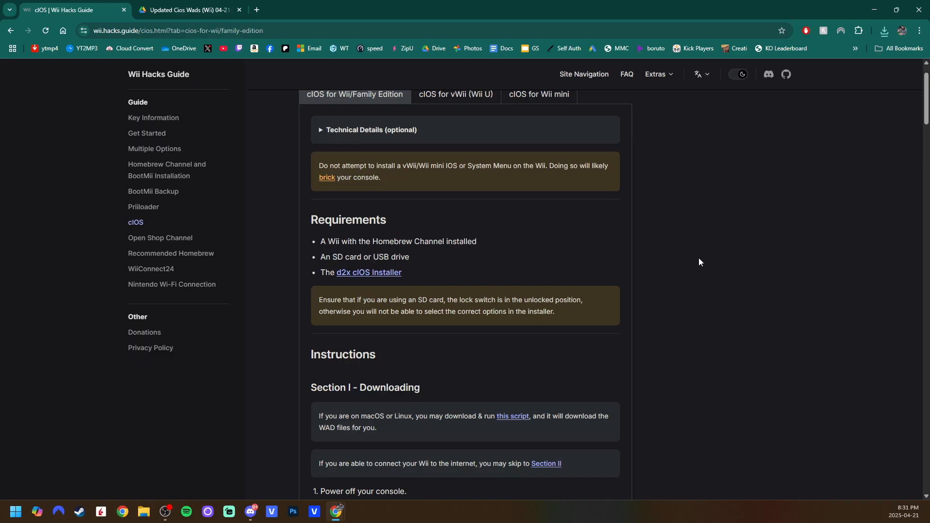
{"action": "mouse_move", "coordinate": [692, 256]}
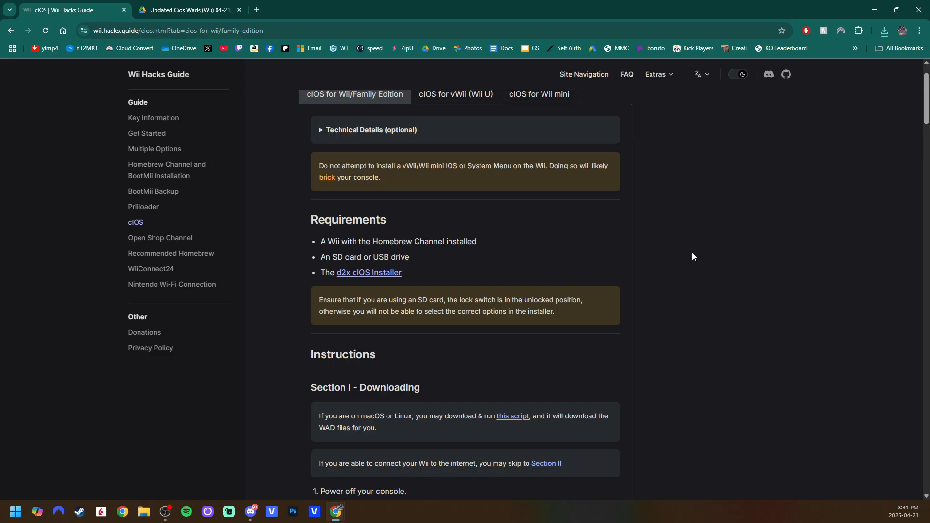
Scroll the cIOS guide down to the Section I – Downloading steps for NUS Downloader and WADs
{"action": "scroll", "scroll_direction": "down", "scroll_amount": 3}
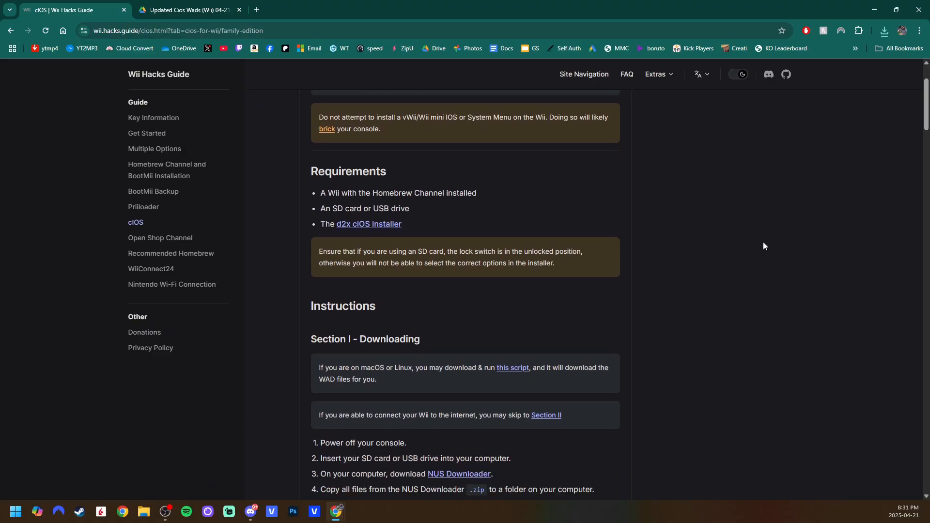
{"action": "scroll", "scroll_direction": "down", "scroll_amount": 3}
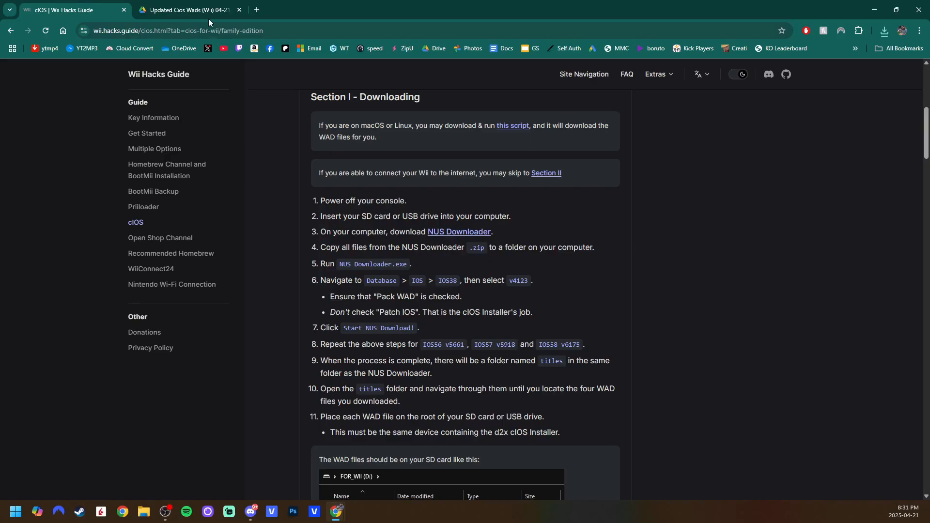
Reveal the four IOS WAD files inside the Updated Cios Wads (Wii) 04-21-25 zip on Drive, then return to the guide
{"action": "left_click", "coordinate": [187, 9]}
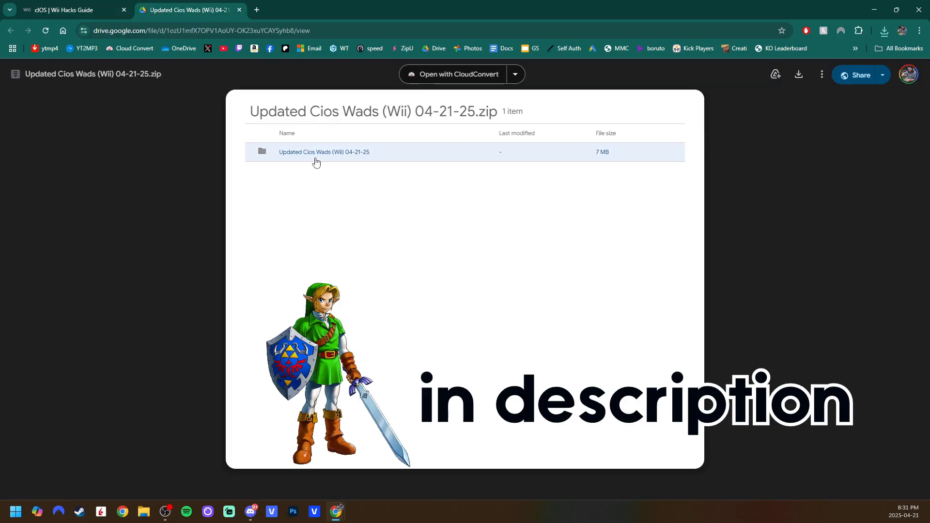
{"action": "left_click", "coordinate": [324, 152]}
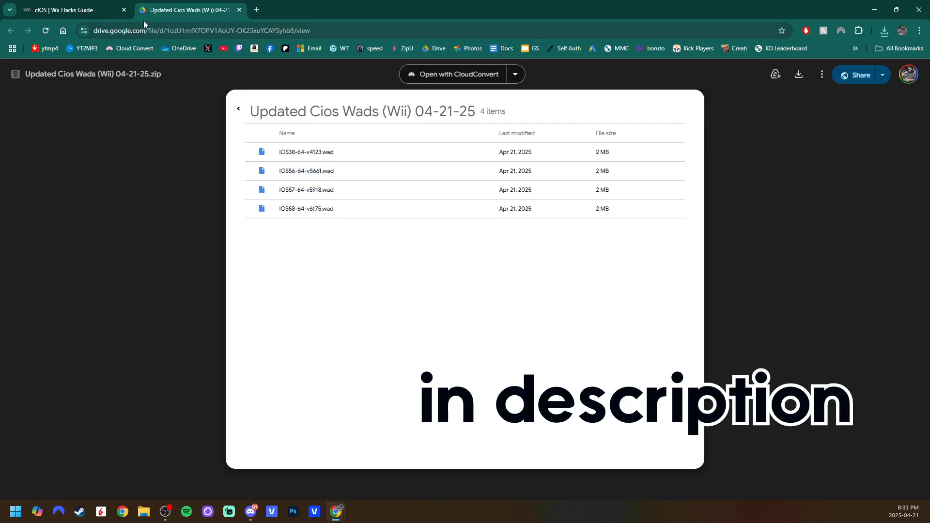
{"action": "left_click", "coordinate": [65, 9]}
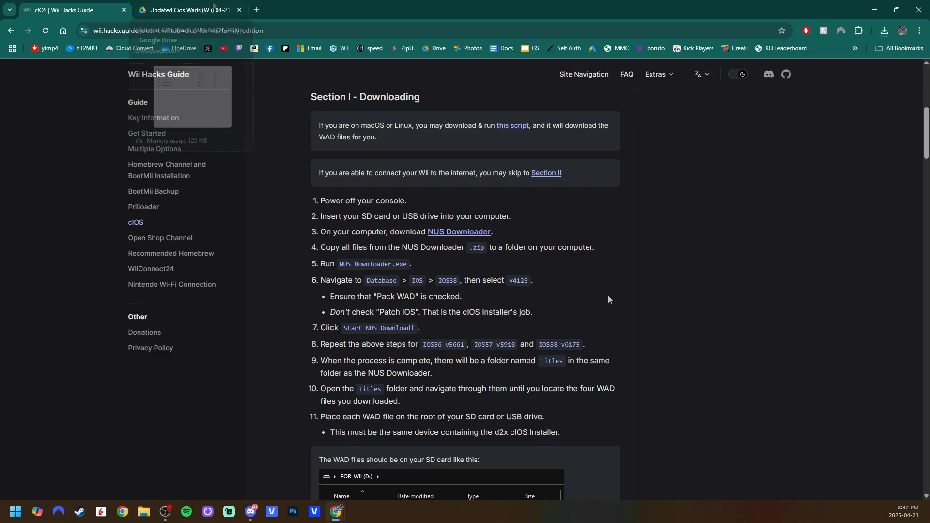
{"action": "mouse_move", "coordinate": [459, 232]}
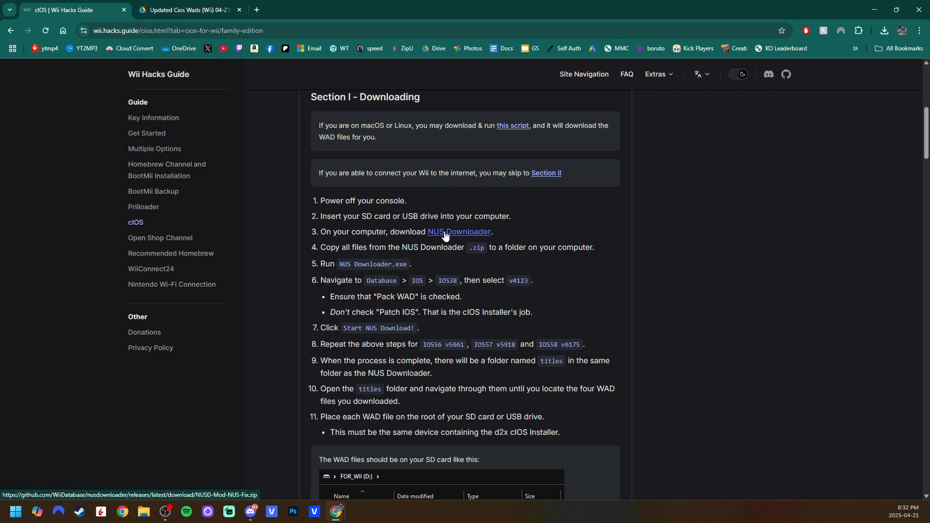
{"action": "mouse_move", "coordinate": [500, 146]}
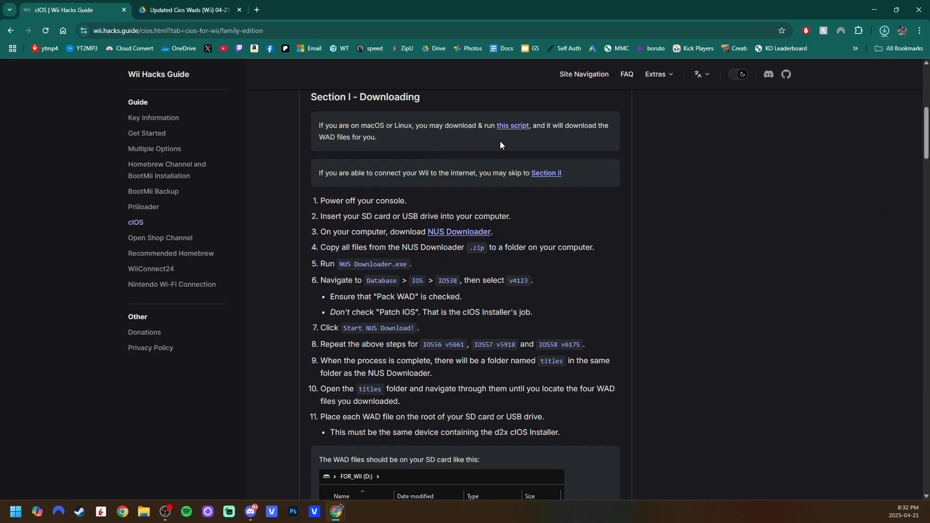
Download the NUS Downloader zip from step 3 of the guide and reach its extracted folder
{"action": "right_click", "coordinate": [266, 142]}
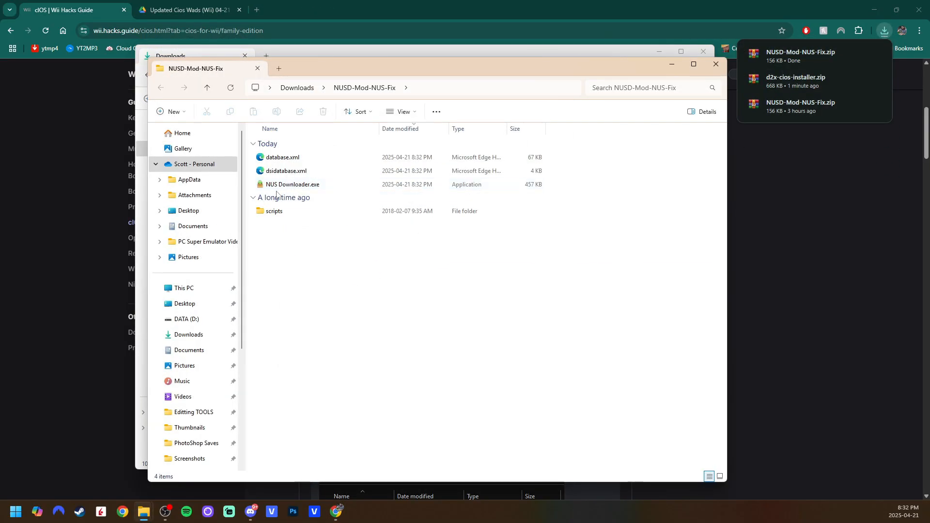
Launch NUS Downloader.exe from the NUSD-Mod-NUS-Fix folder past the SmartScreen warning
{"action": "double_click", "coordinate": [292, 184]}
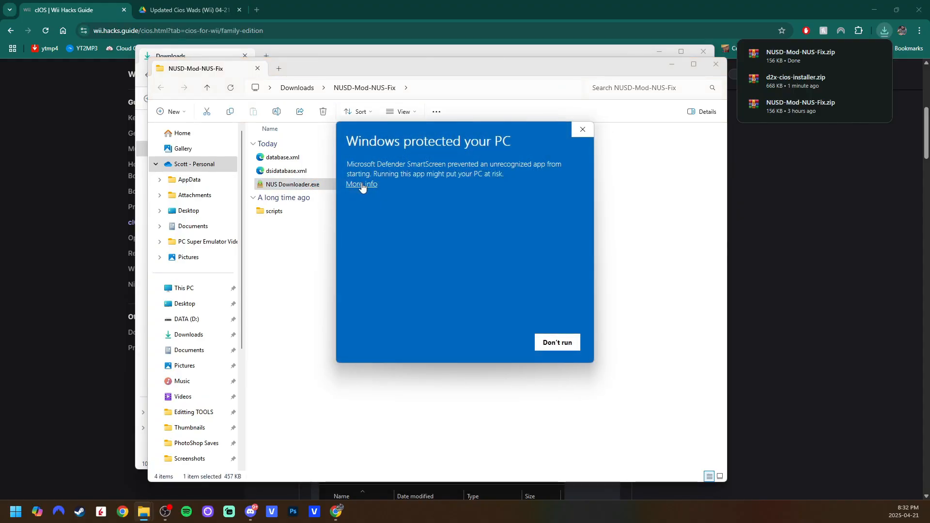
{"action": "mouse_move", "coordinate": [372, 190]}
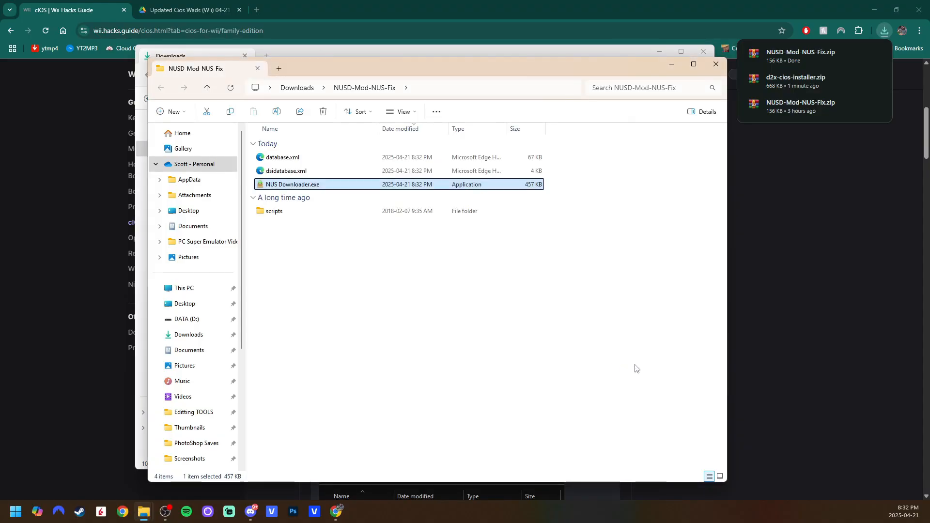
{"action": "double_click", "coordinate": [291, 184]}
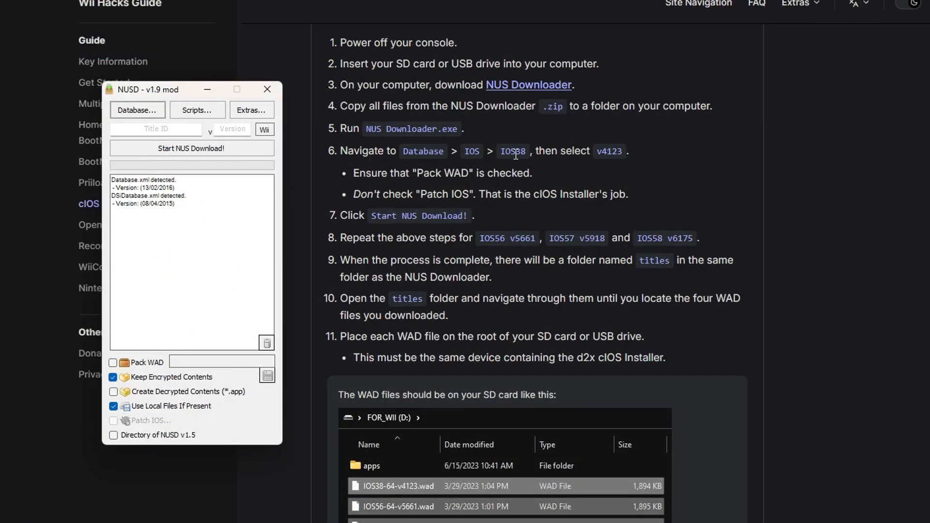
Download IOS38 v4123 from the IOS title database with Pack WAD enabled
{"action": "left_click", "coordinate": [137, 110]}
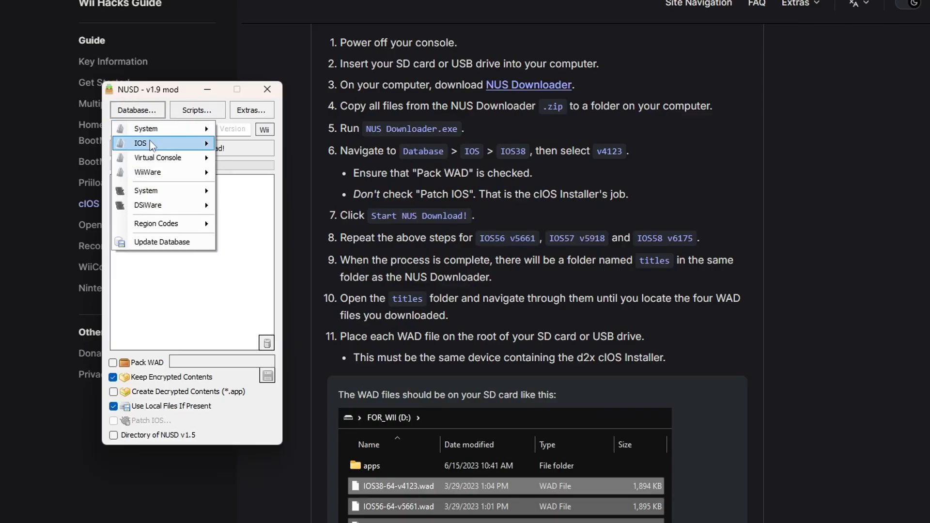
{"action": "left_click", "coordinate": [140, 143]}
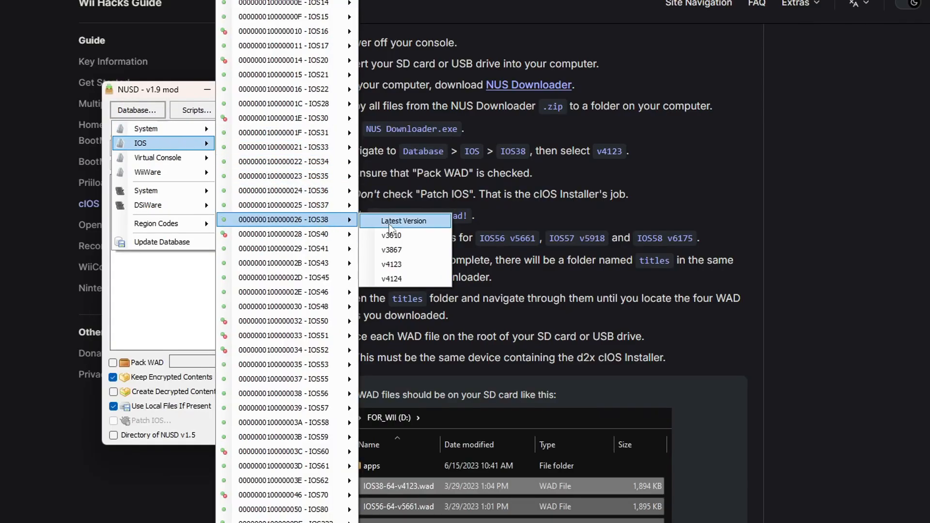
{"action": "mouse_move", "coordinate": [404, 264]}
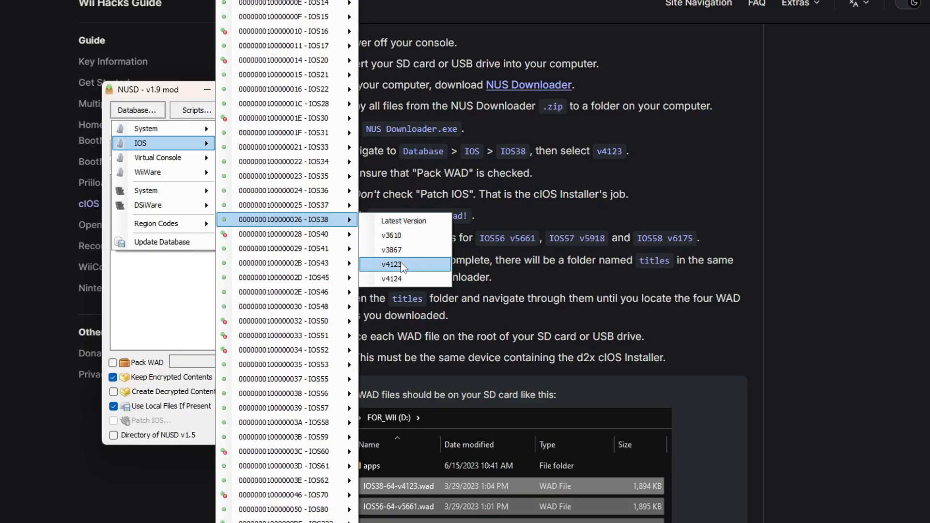
{"action": "left_click", "coordinate": [391, 265]}
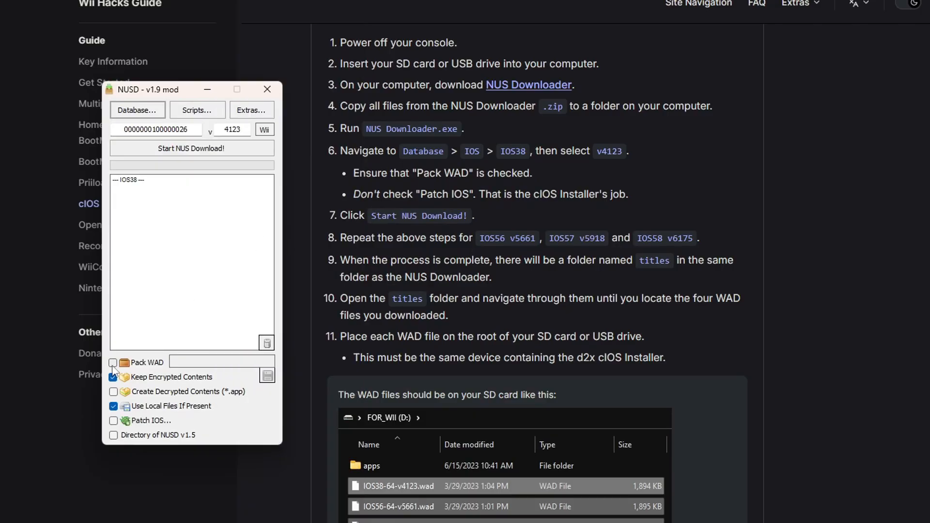
{"action": "left_click", "coordinate": [113, 362]}
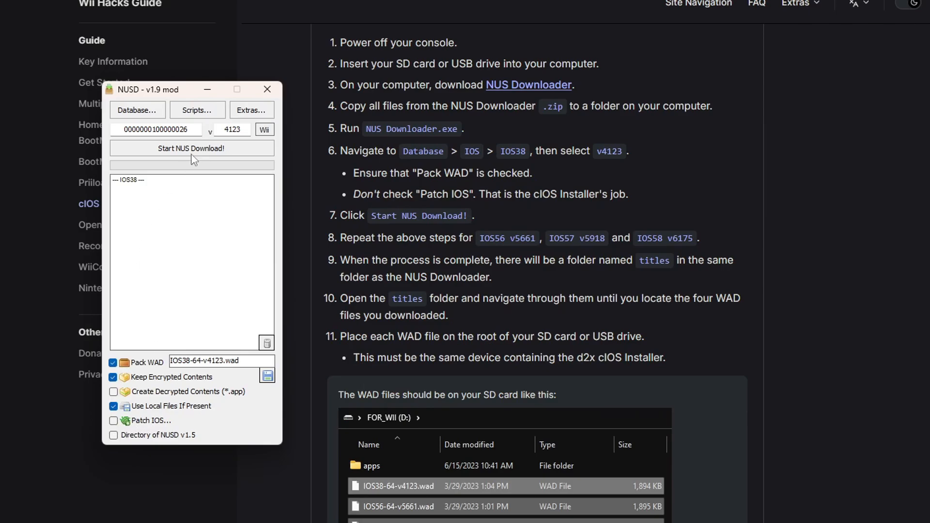
{"action": "left_click", "coordinate": [192, 148]}
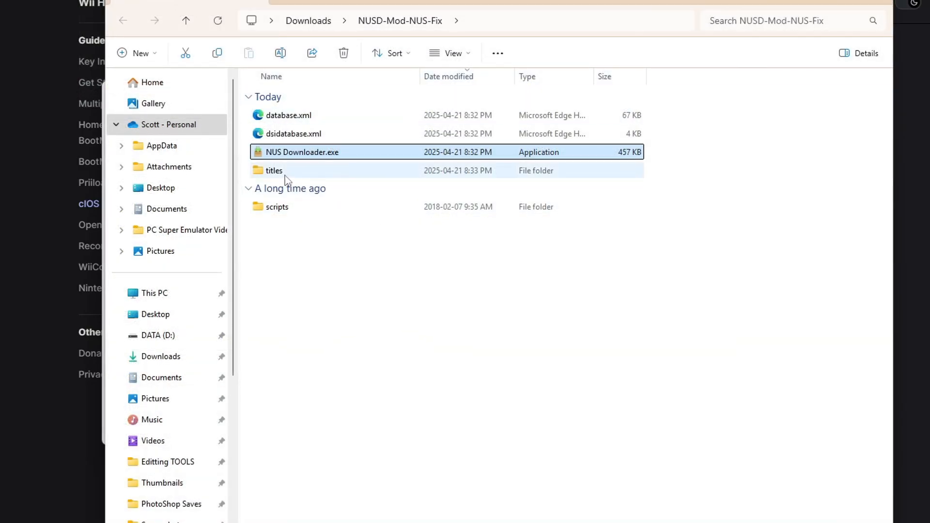
{"action": "double_click", "coordinate": [273, 170]}
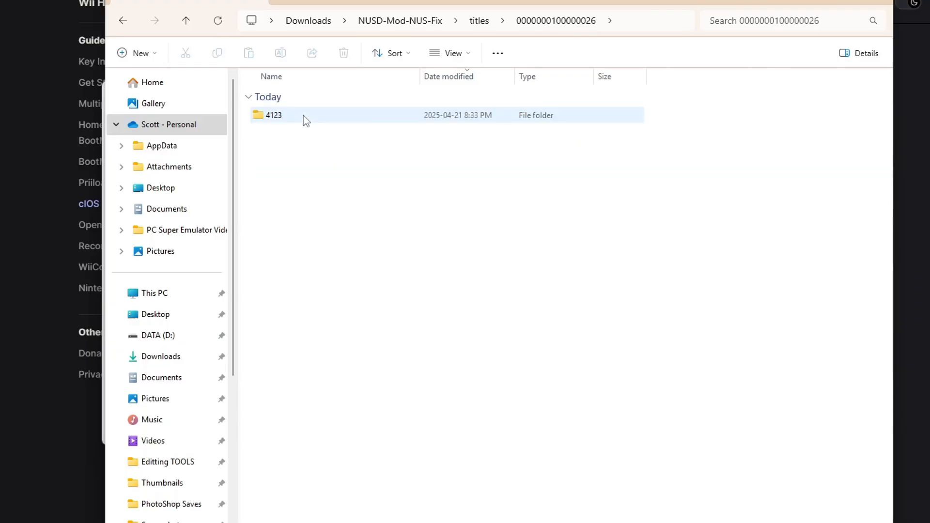
{"action": "mouse_move", "coordinate": [288, 123]}
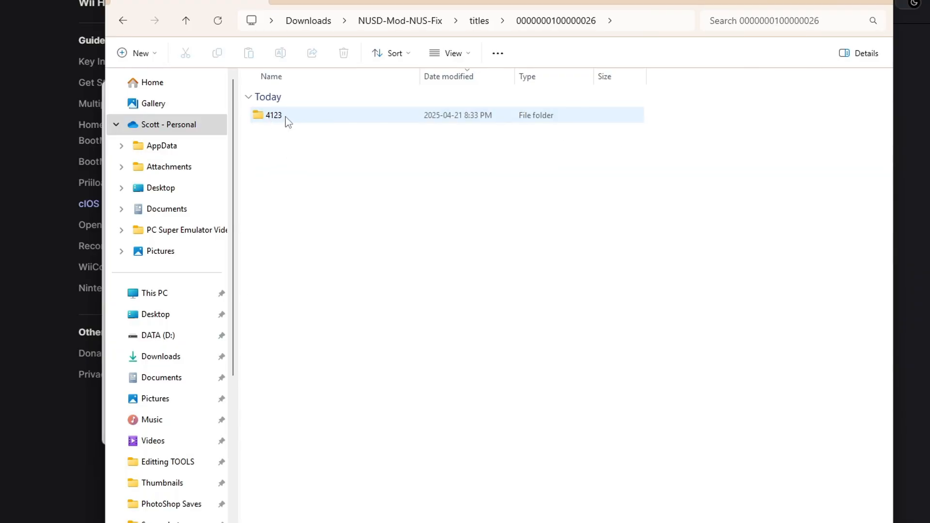
{"action": "double_click", "coordinate": [273, 116]}
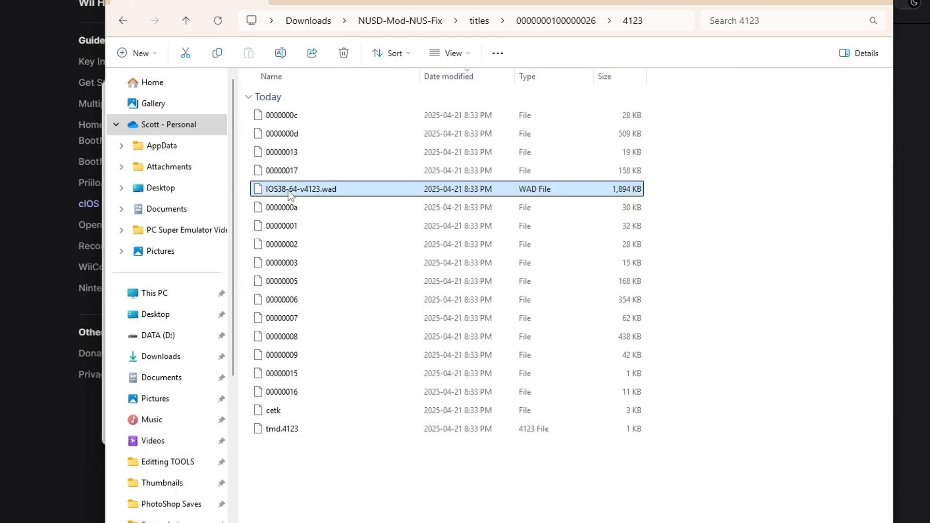
{"action": "mouse_move", "coordinate": [373, 198]}
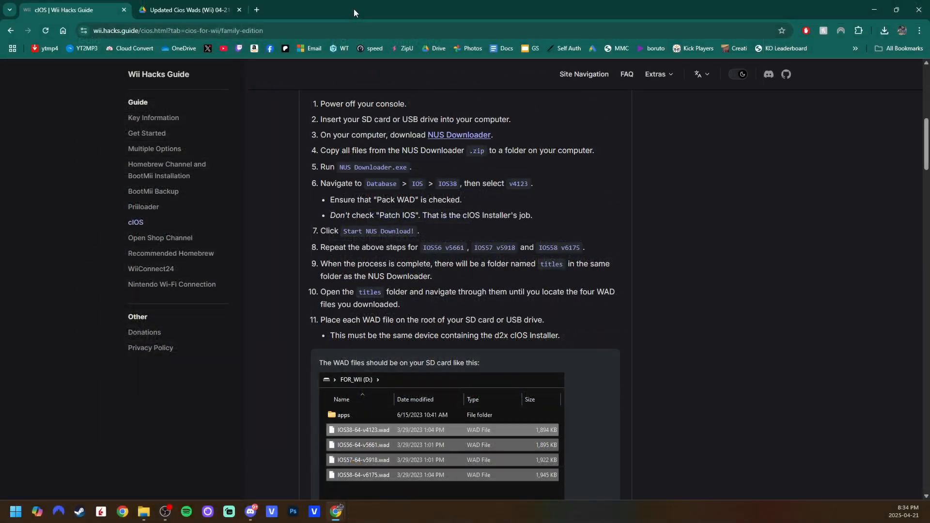
{"action": "mouse_move", "coordinate": [185, 10]}
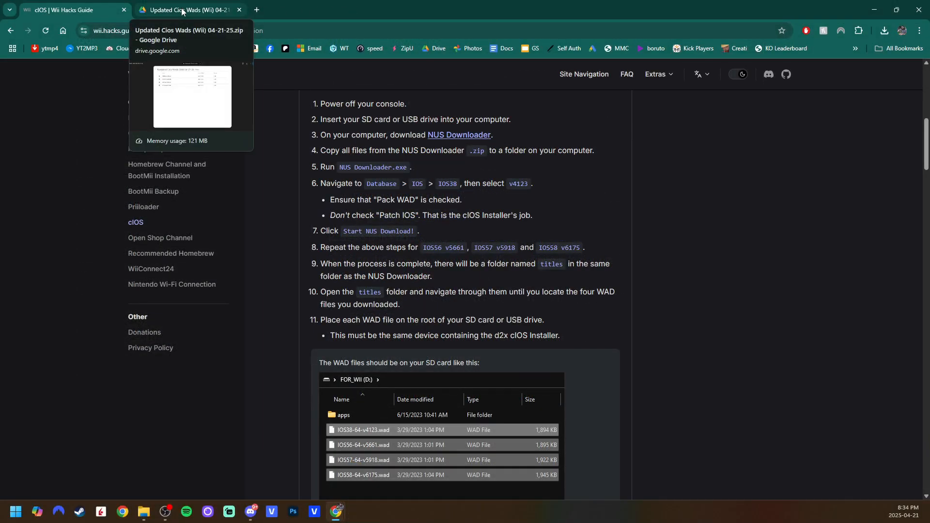
Reopen the Updated Cios Wads zip preview on Drive listing its four IOS WAD files
{"action": "left_click", "coordinate": [184, 10]}
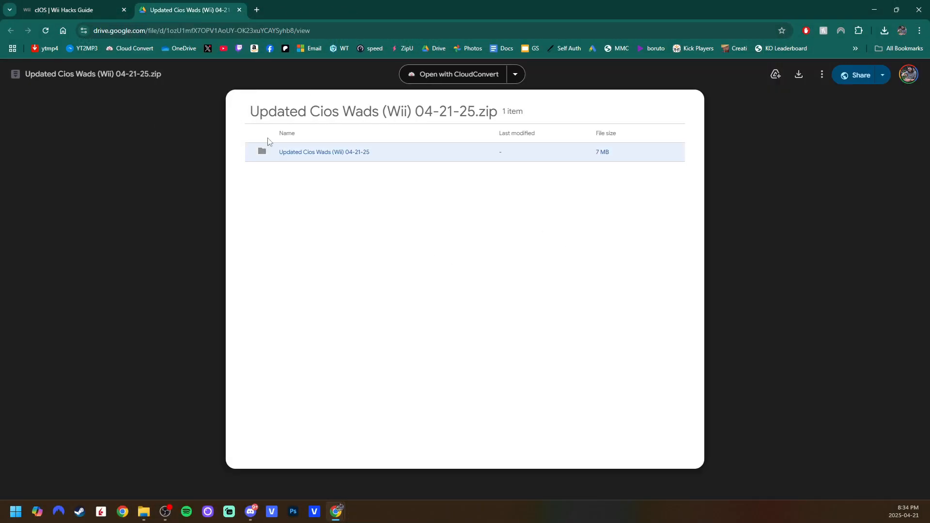
{"action": "mouse_move", "coordinate": [703, 169]}
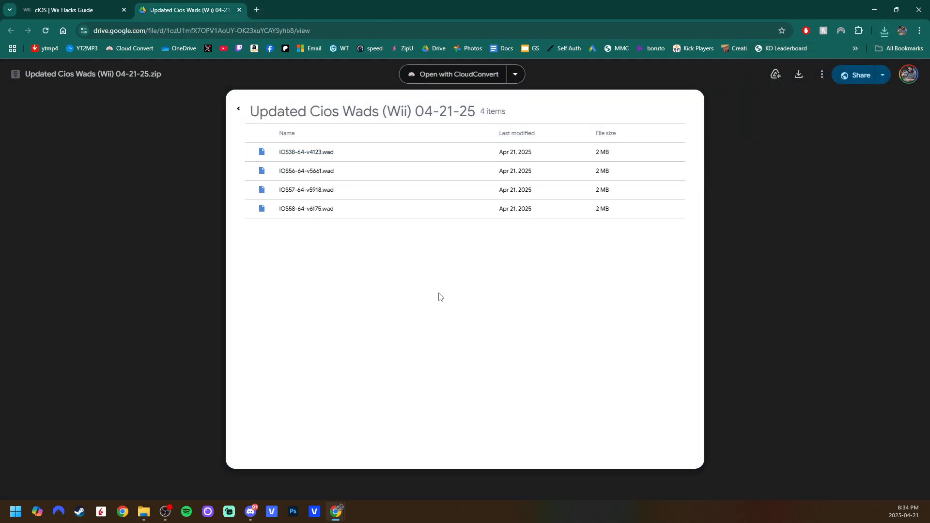
{"action": "left_click", "coordinate": [65, 9]}
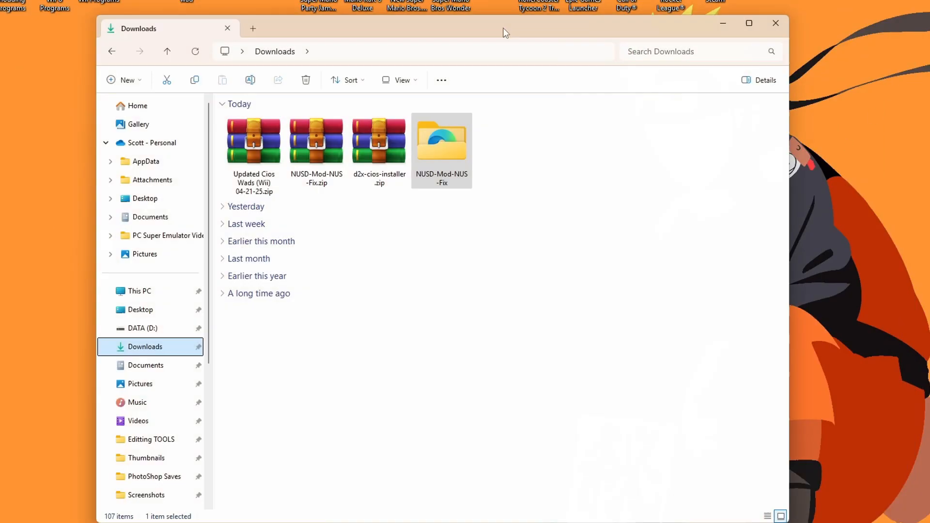
Delete the NUS Downloader zip and folder, leaving the cIOS WADs and installer zips beside USB Drive (G:)
{"action": "key", "text": "Delete"}
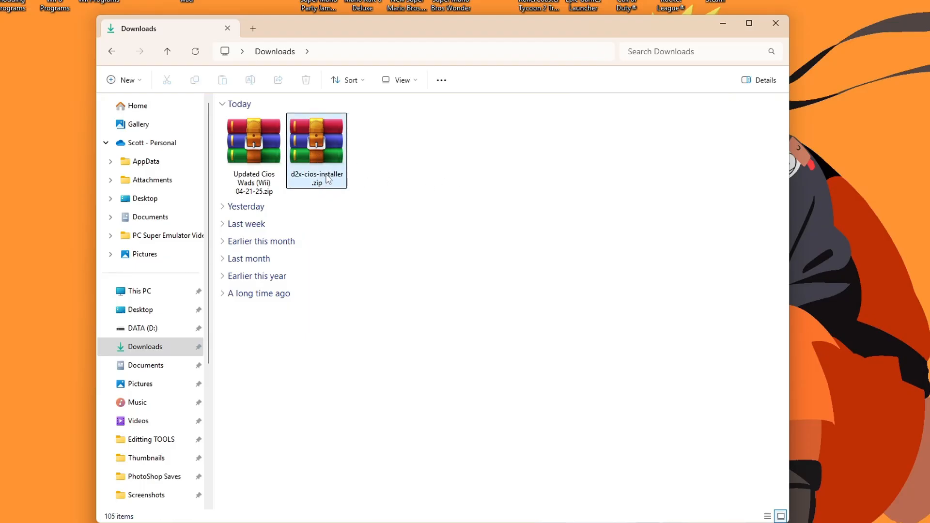
{"action": "mouse_move", "coordinate": [325, 177]}
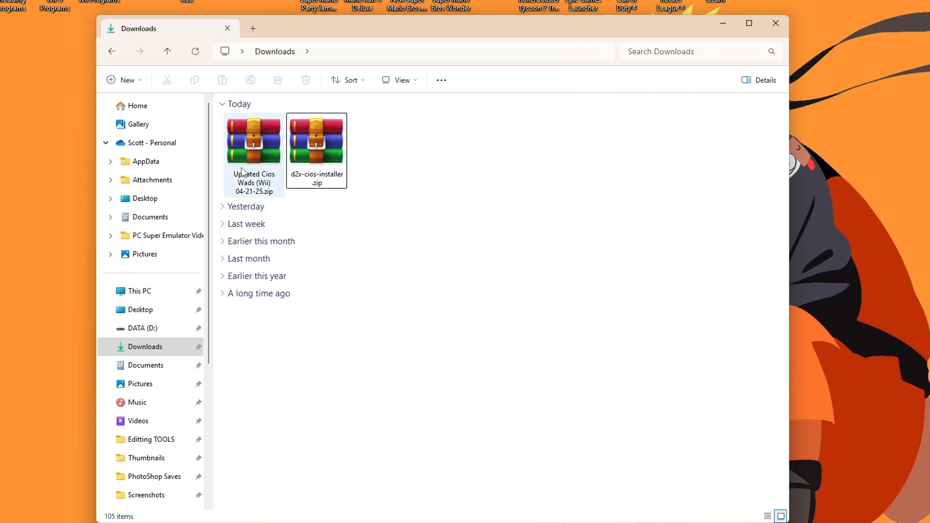
{"action": "left_click", "coordinate": [254, 141]}
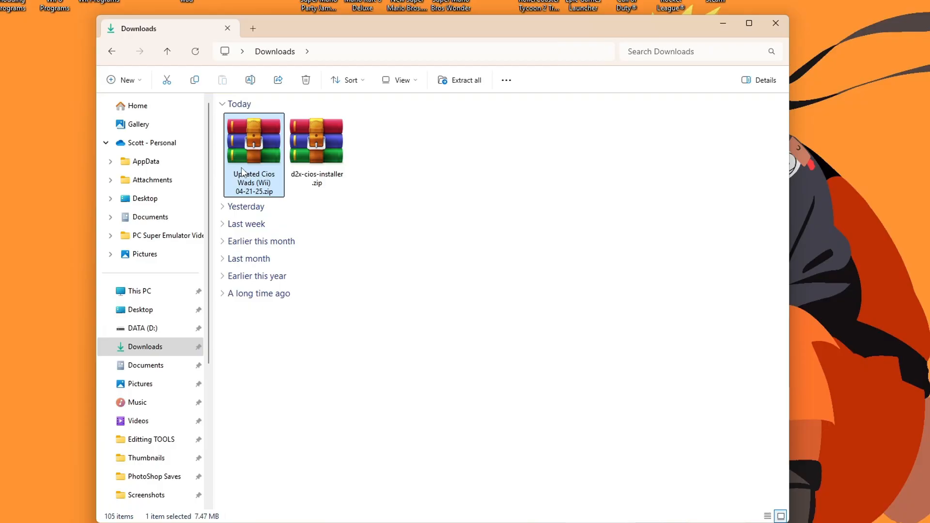
{"action": "left_click", "coordinate": [393, 164]}
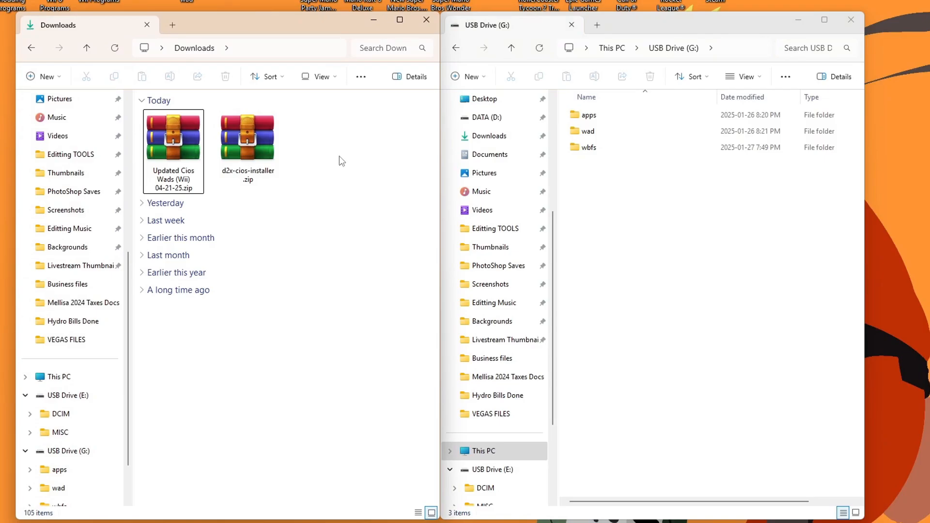
{"action": "mouse_move", "coordinate": [681, 255]}
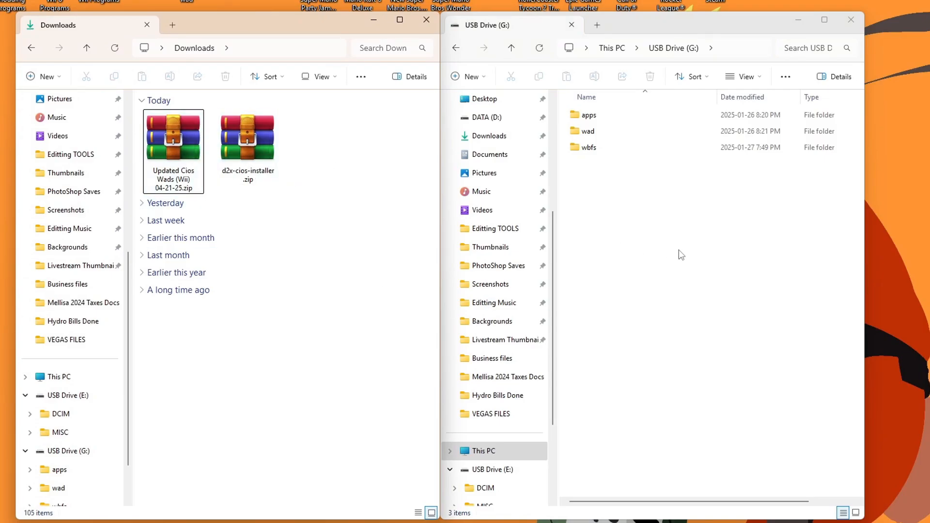
Copy the apps folder from d2x-cios-installer.zip onto USB Drive (G:), merging with its existing apps
{"action": "left_click", "coordinate": [178, 290]}
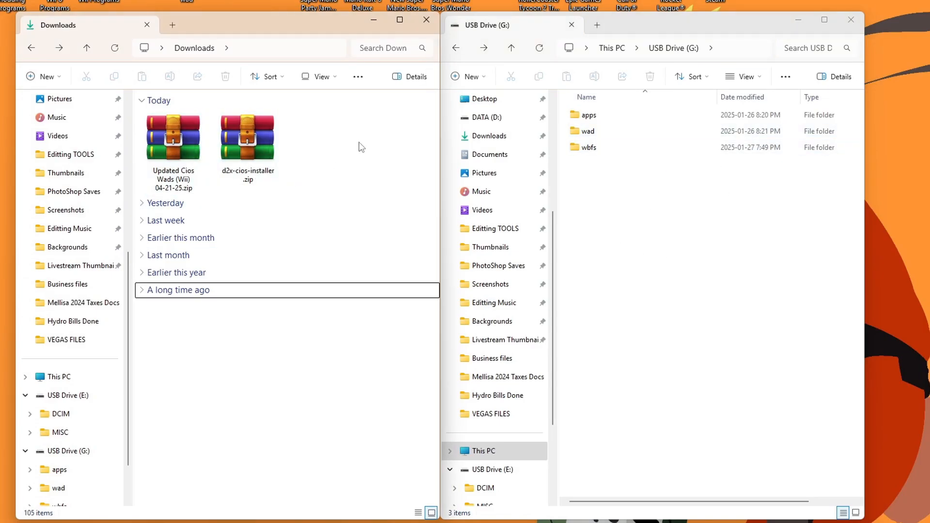
{"action": "double_click", "coordinate": [247, 137]}
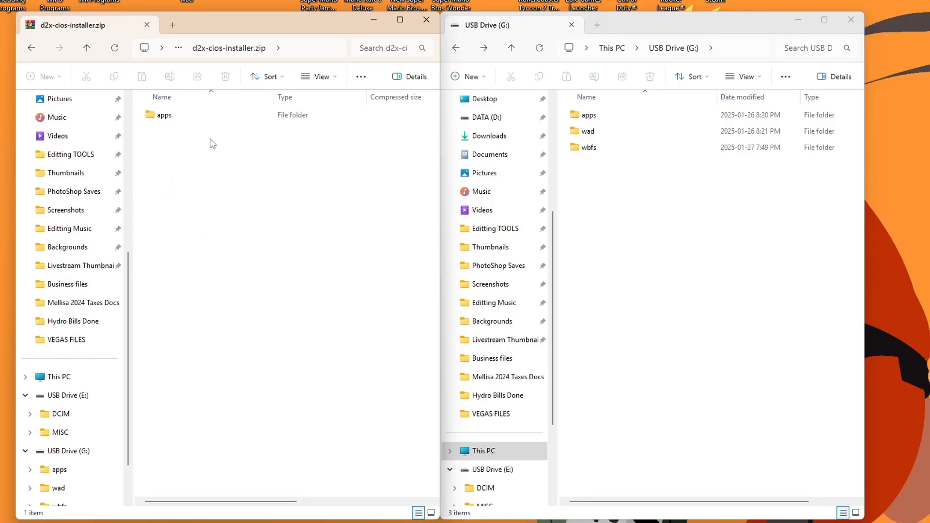
{"action": "left_click", "coordinate": [164, 115]}
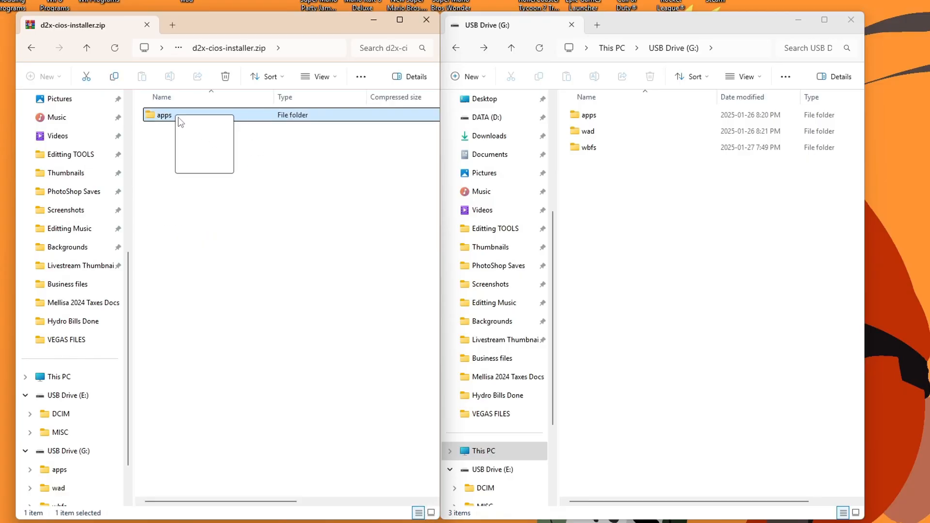
{"action": "left_click", "coordinate": [587, 114]}
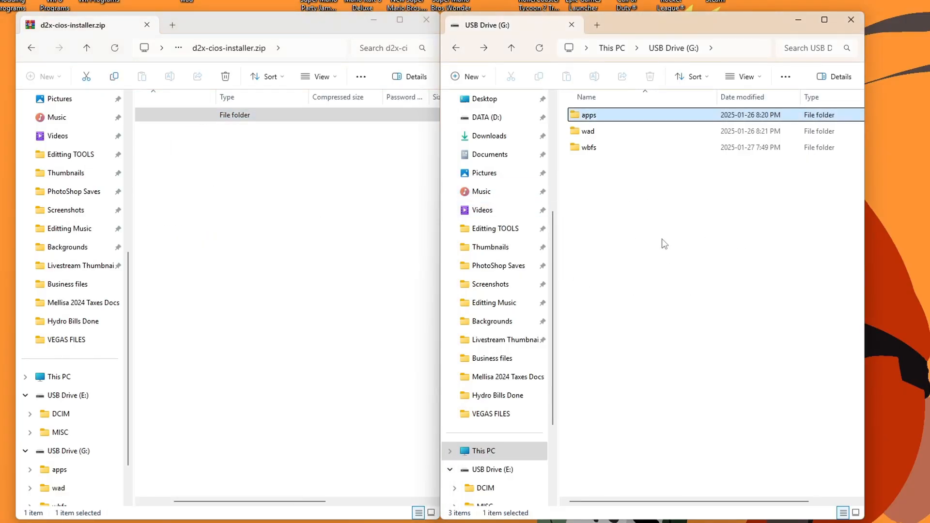
Verify G:\apps now holds the d2x-cios-installer folder, then return to the drive's top level
{"action": "double_click", "coordinate": [589, 114]}
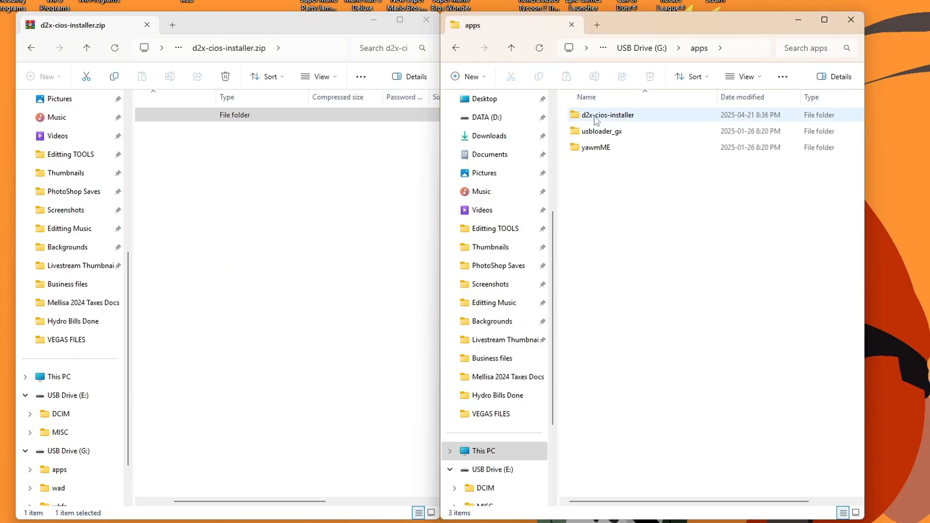
{"action": "double_click", "coordinate": [607, 114]}
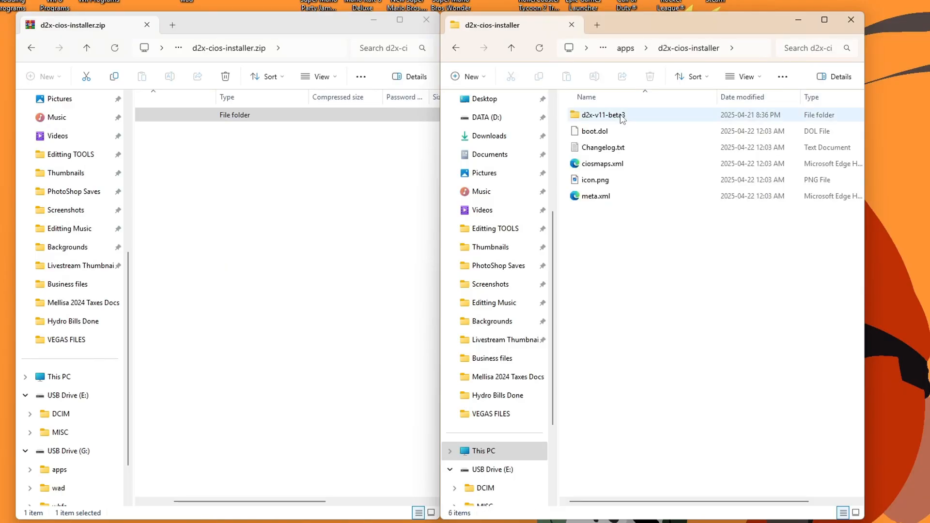
{"action": "left_click", "coordinate": [601, 114]}
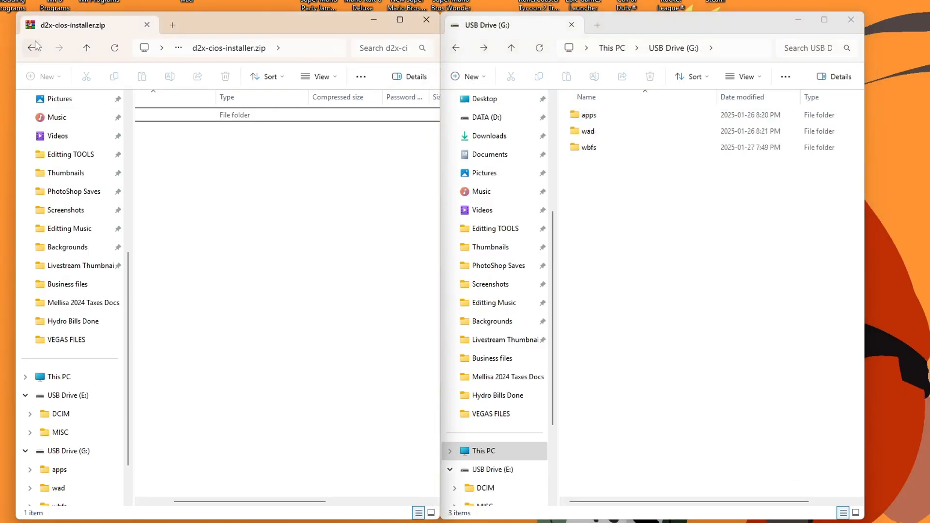
Open the Updated Cios Wads (Wii) 04-21-25 zip and its inner folder to show the IOS WAD files
{"action": "left_click", "coordinate": [32, 47]}
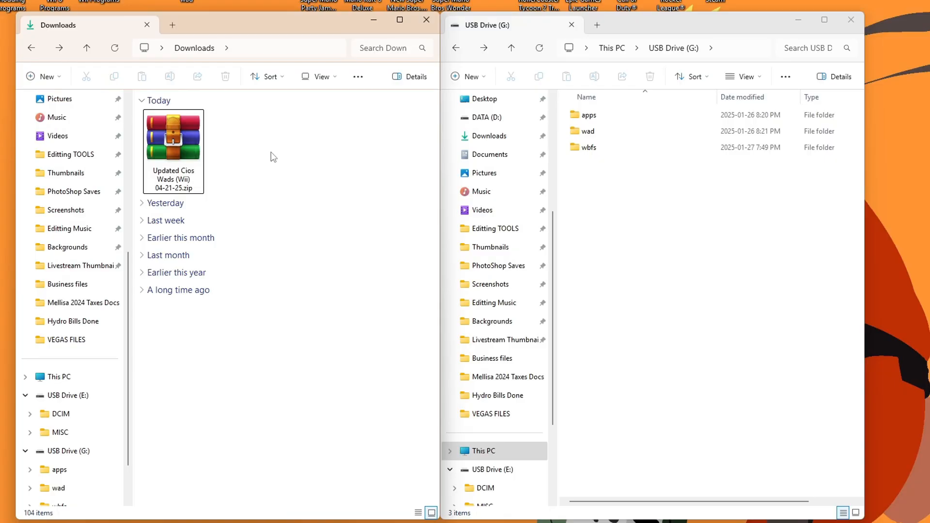
{"action": "double_click", "coordinate": [173, 138]}
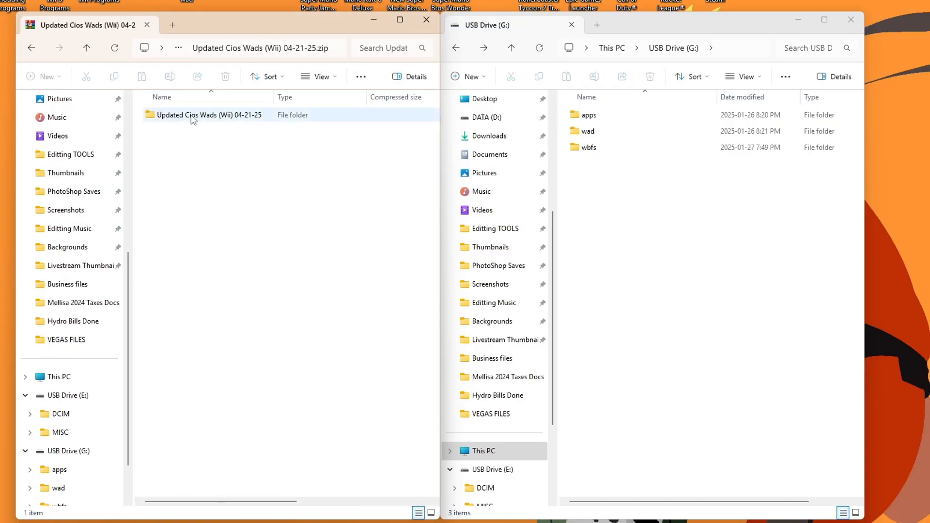
{"action": "double_click", "coordinate": [209, 114]}
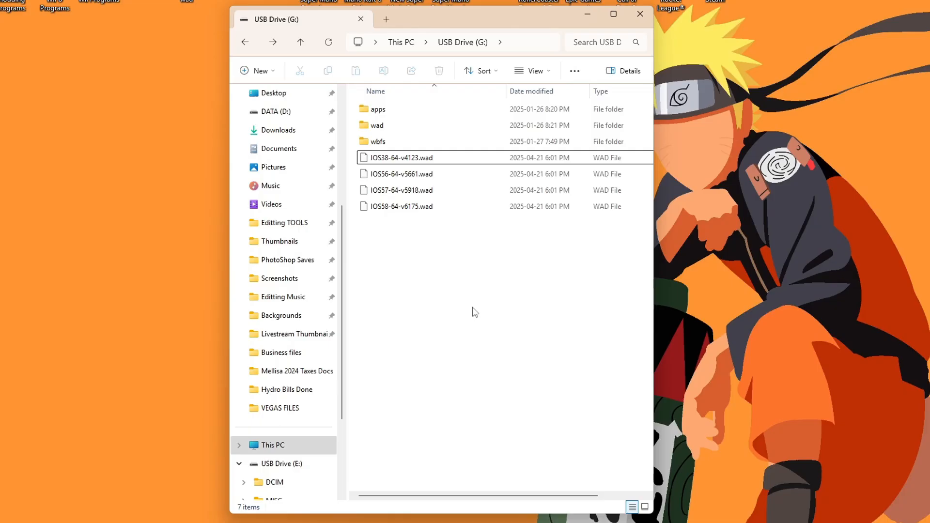
{"action": "mouse_move", "coordinate": [465, 300]}
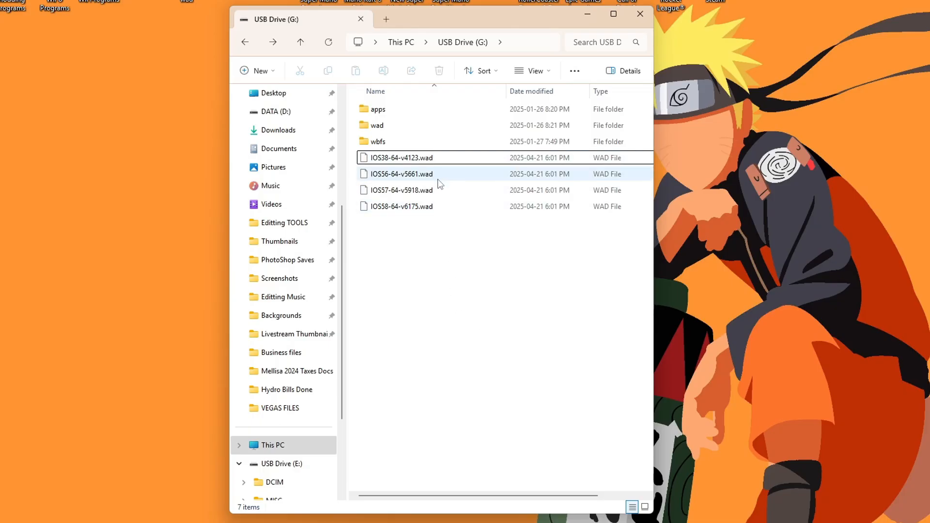
{"action": "left_click", "coordinate": [401, 157]}
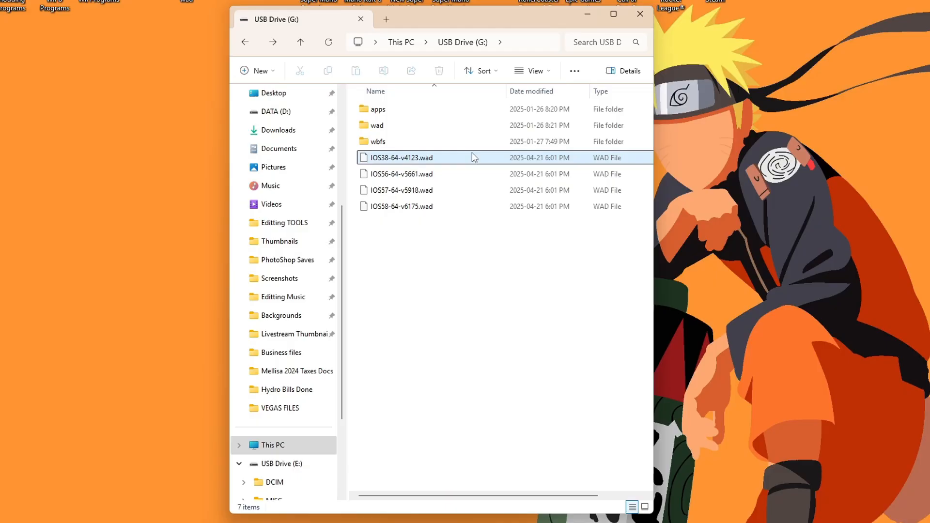
{"action": "mouse_move", "coordinate": [377, 125]}
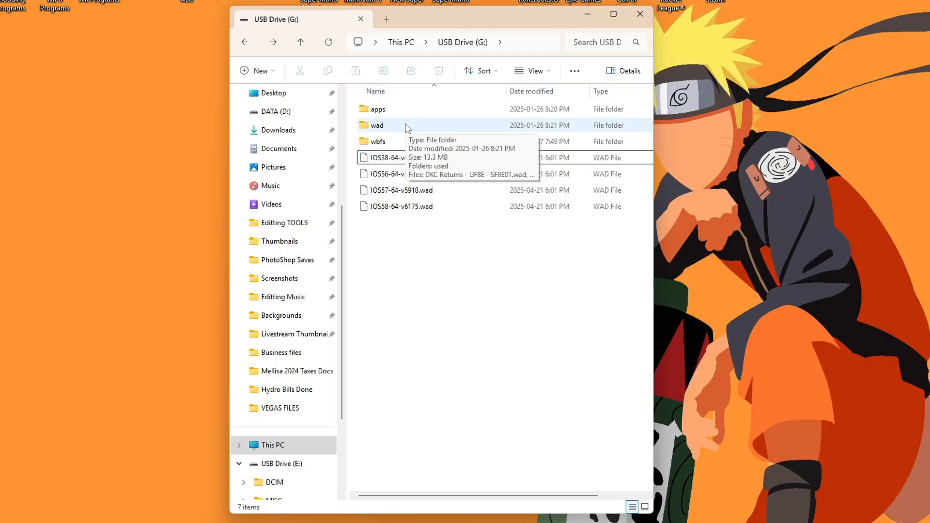
{"action": "mouse_move", "coordinate": [418, 62]}
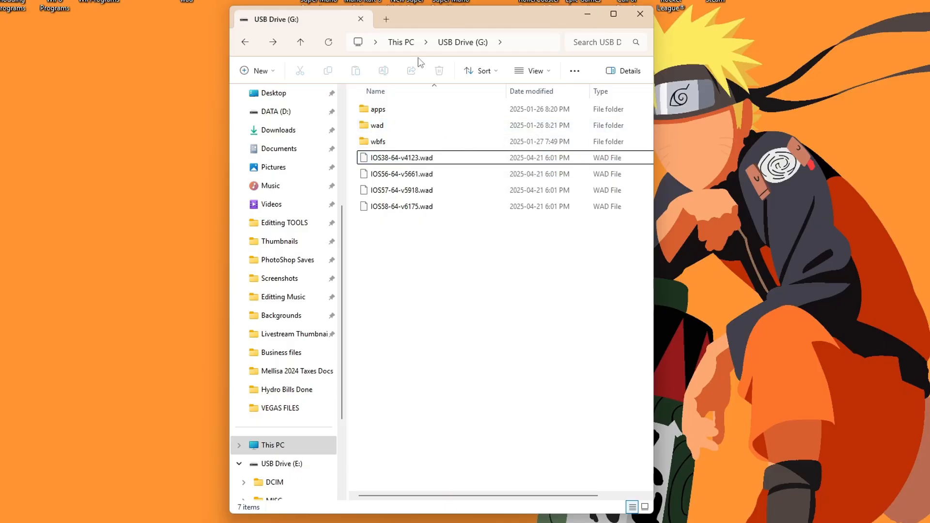
{"action": "mouse_move", "coordinate": [479, 341]}
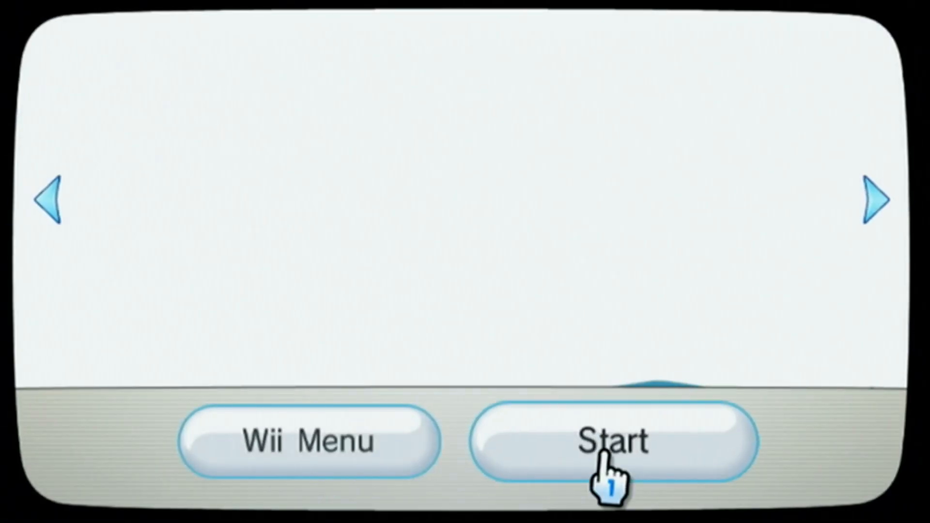
Launch the Homebrew Channel to start the d2x cIOS installer
{"action": "left_click", "coordinate": [614, 441]}
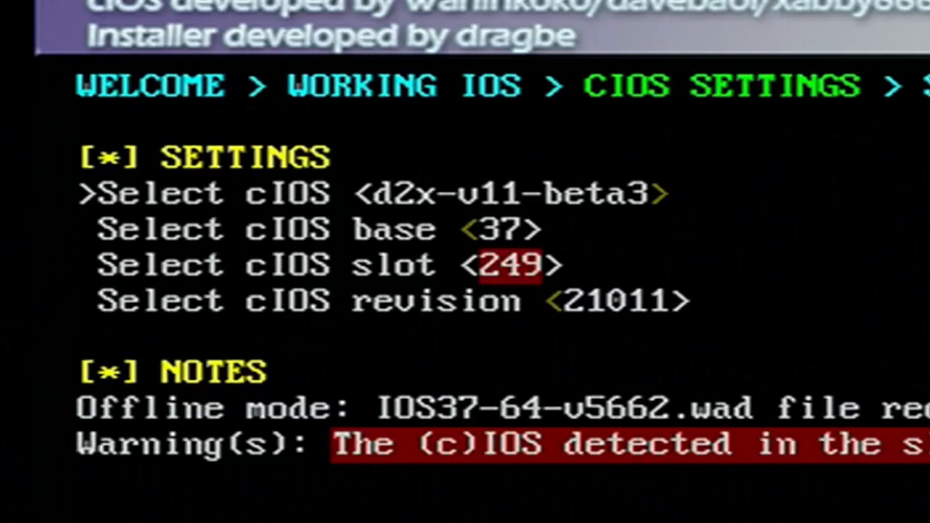
Install d2x-v11-beta3 with cIOS base 38 into slot 248, overwriting the existing cIOS
{"action": "key", "text": "Down"}
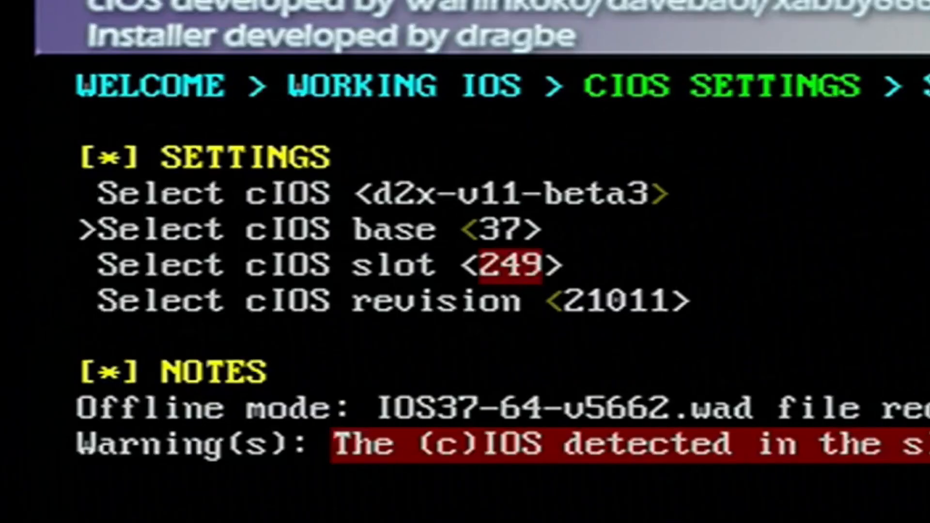
{"action": "key", "text": "Right"}
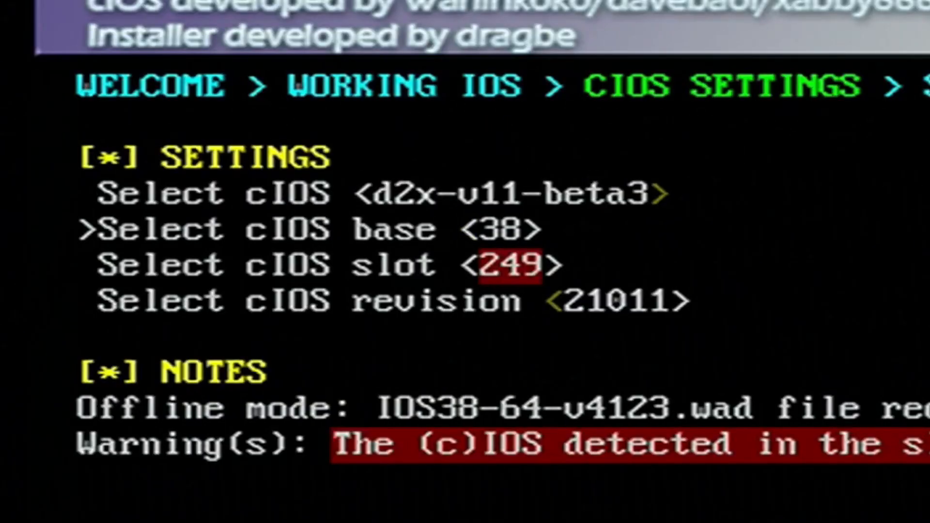
{"action": "key", "text": "down"}
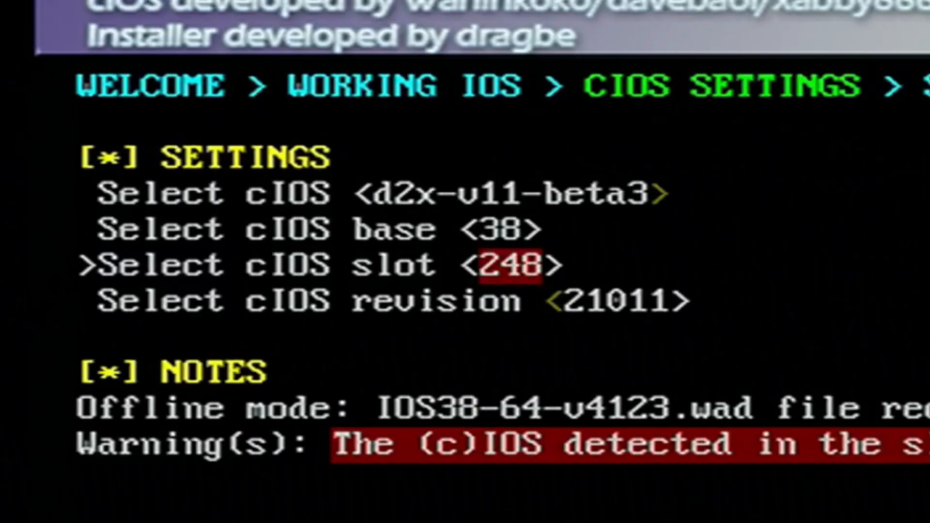
{"action": "key", "text": "down"}
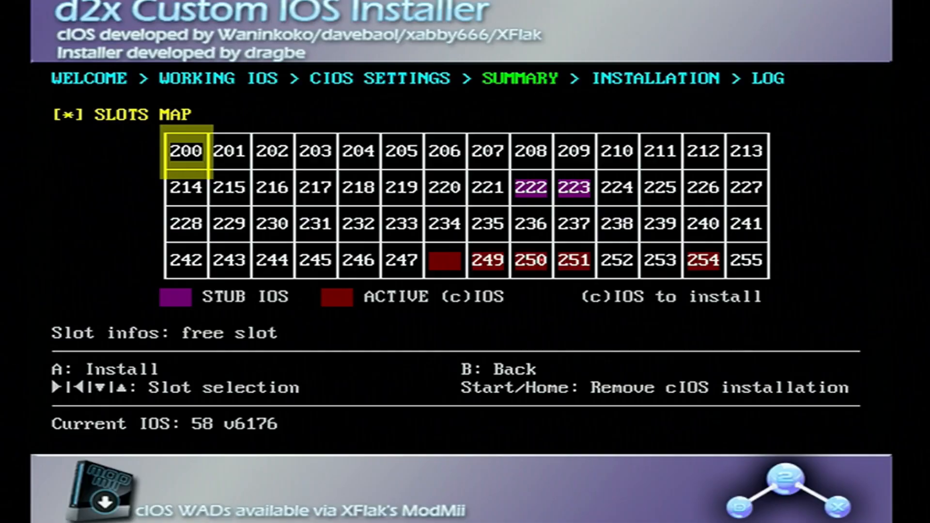
{"action": "key", "text": "a"}
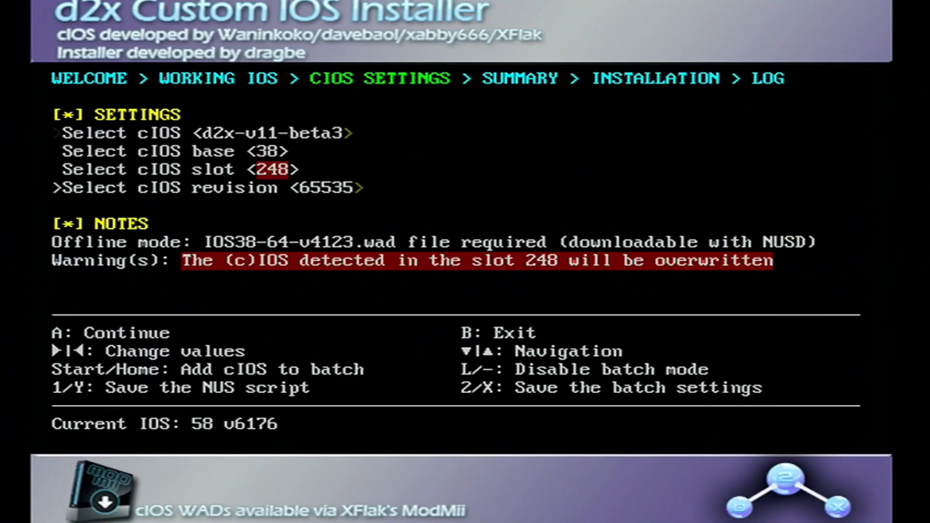
Install d2x-v11-beta3 with cIOS base 56 into slot 249 via the slot summary
{"action": "key", "text": "Up"}
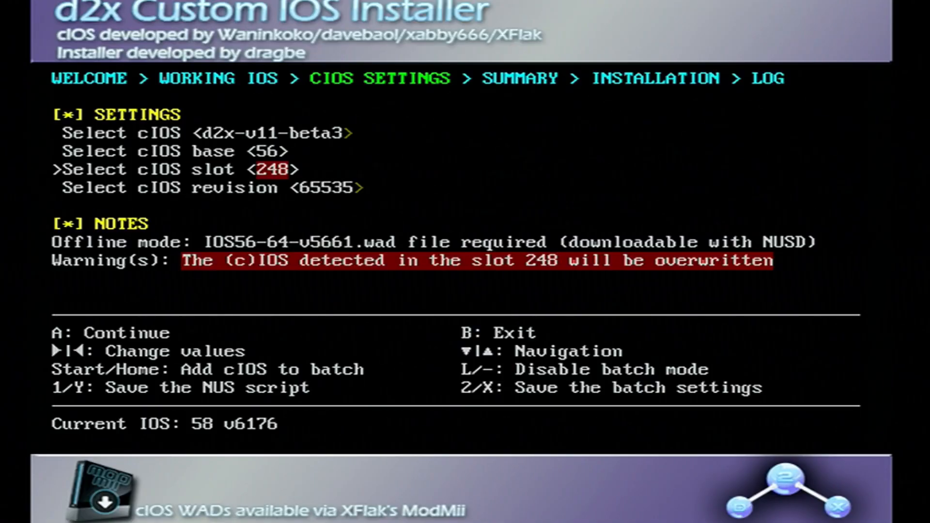
{"action": "key", "text": "right"}
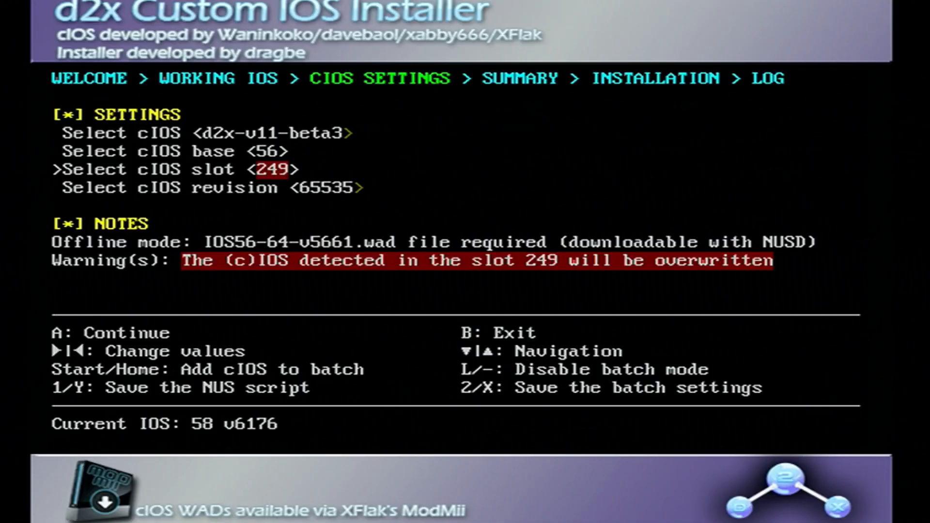
{"action": "key", "text": "down"}
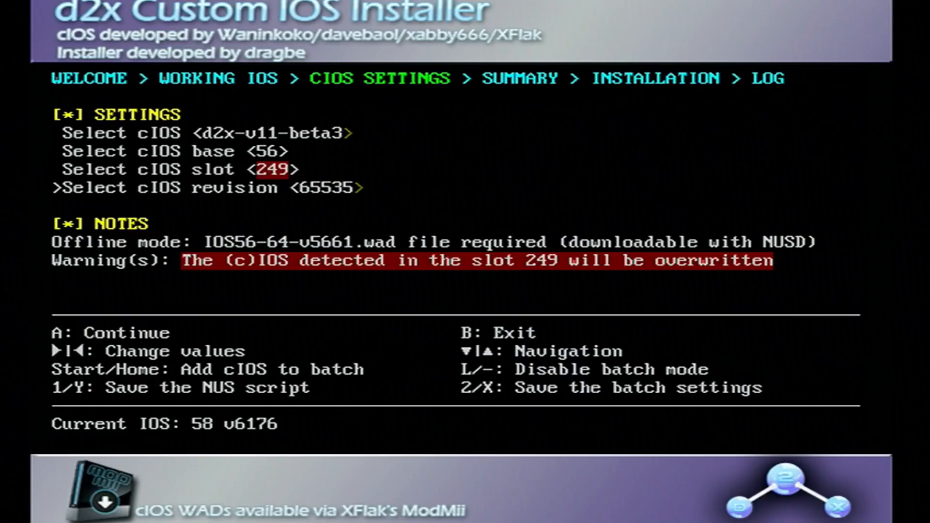
{"action": "key", "text": "a"}
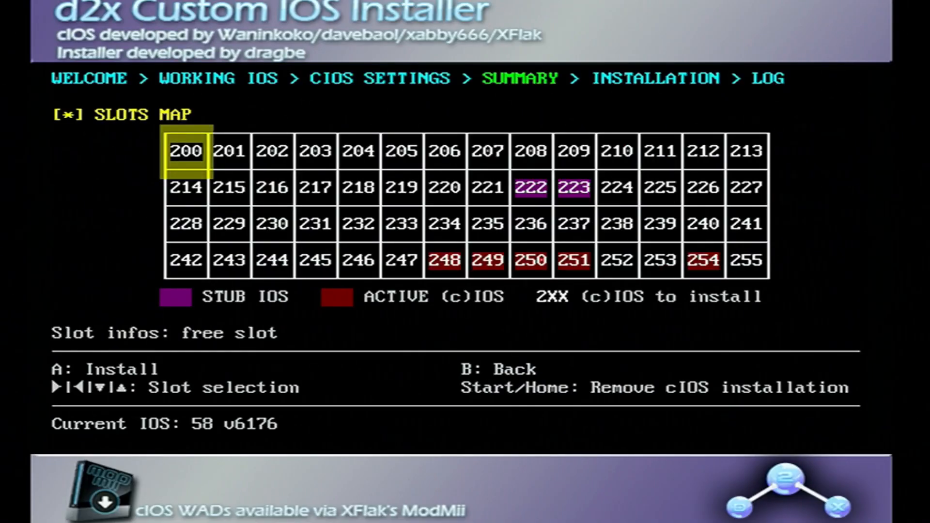
{"action": "key", "text": "a"}
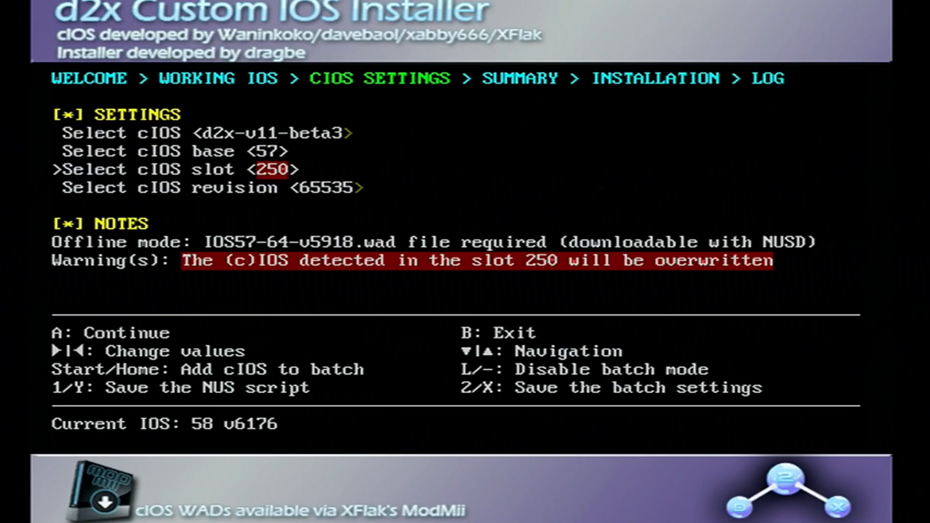
Install base 57 into slot 250 and base 58 into slot 251, then exit the installer
{"action": "key", "text": "a"}
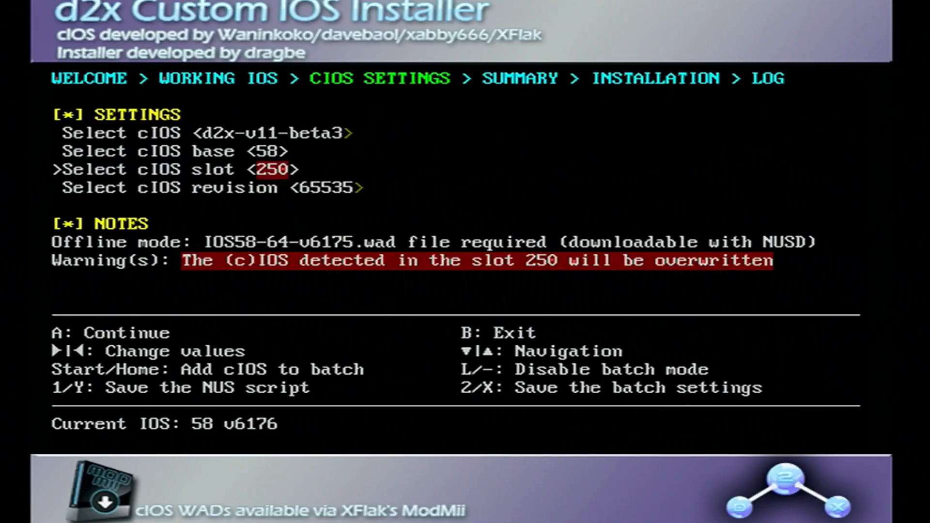
{"action": "key", "text": "right"}
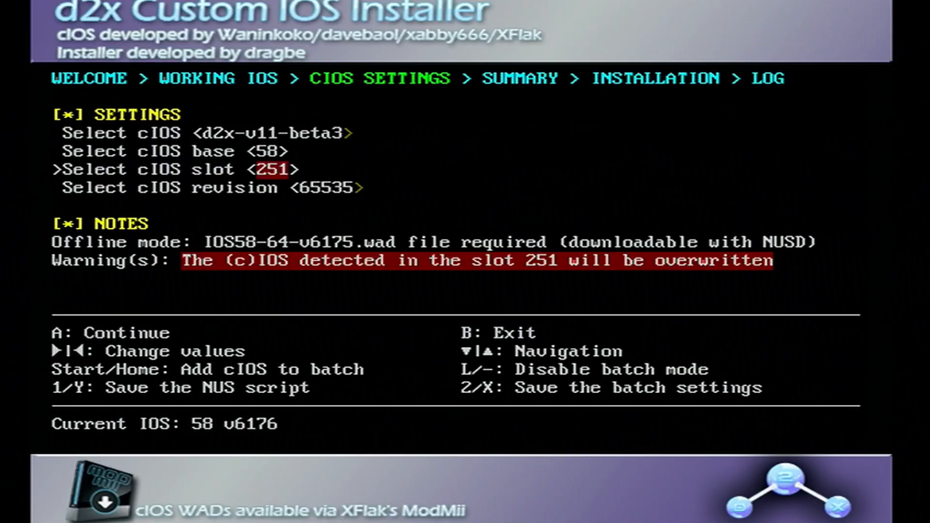
{"action": "key", "text": "a"}
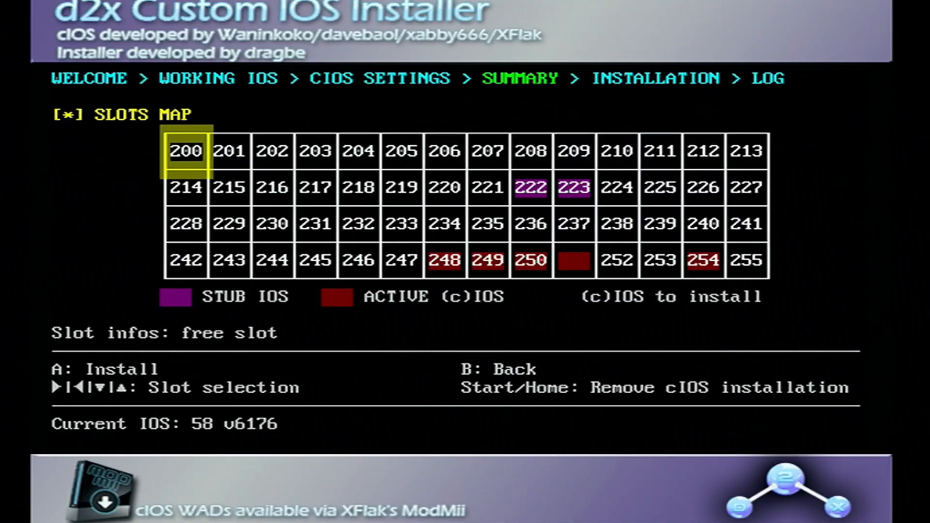
{"action": "key", "text": "a"}
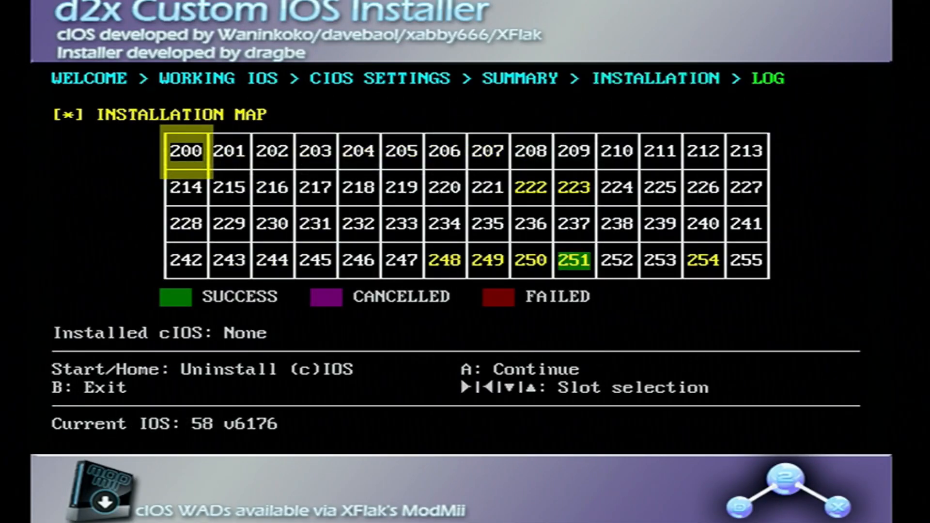
{"action": "key", "text": "b"}
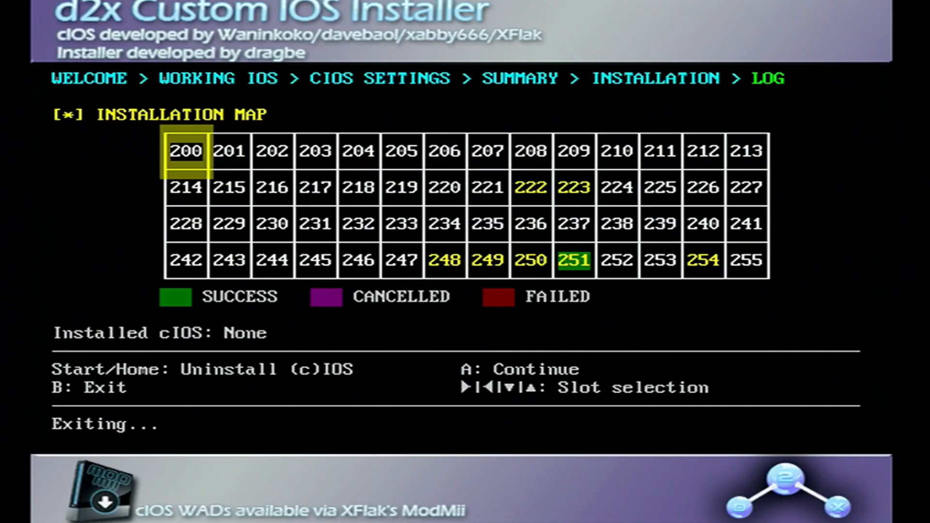